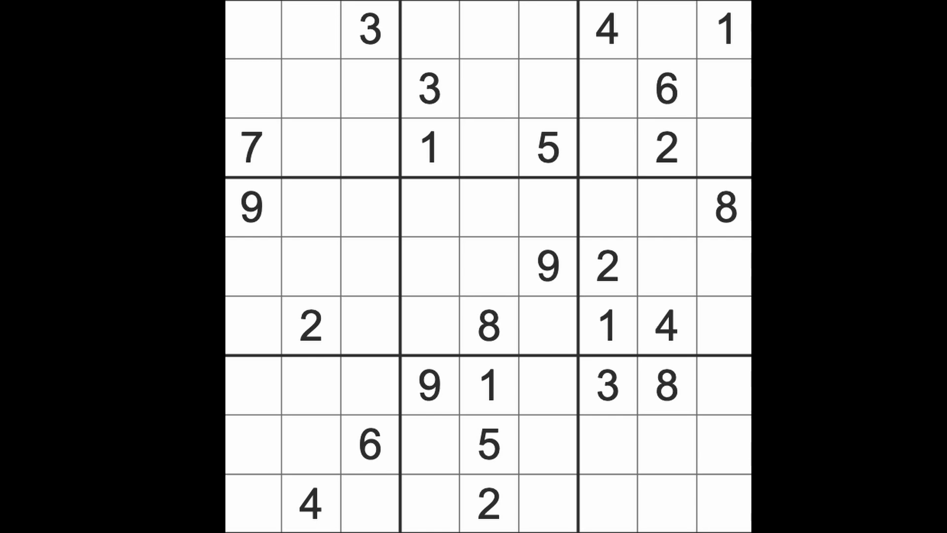
{"action": "mouse_move", "coordinate": [568, 290]}
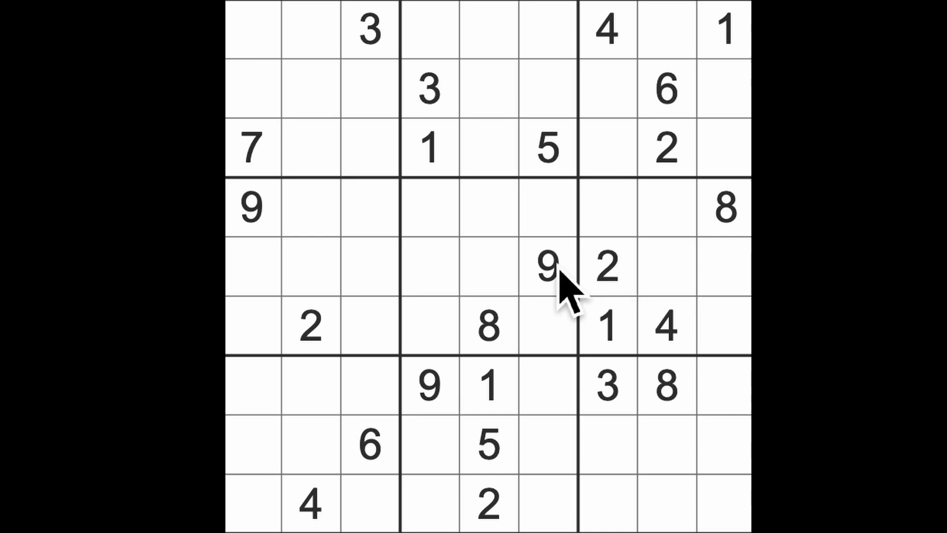
Step: Enter 9 at r6c9, 1 at r4c6 and 2 at r4c4 after checking existing 9s and 2s
{"action": "left_click", "coordinate": [727, 208]}
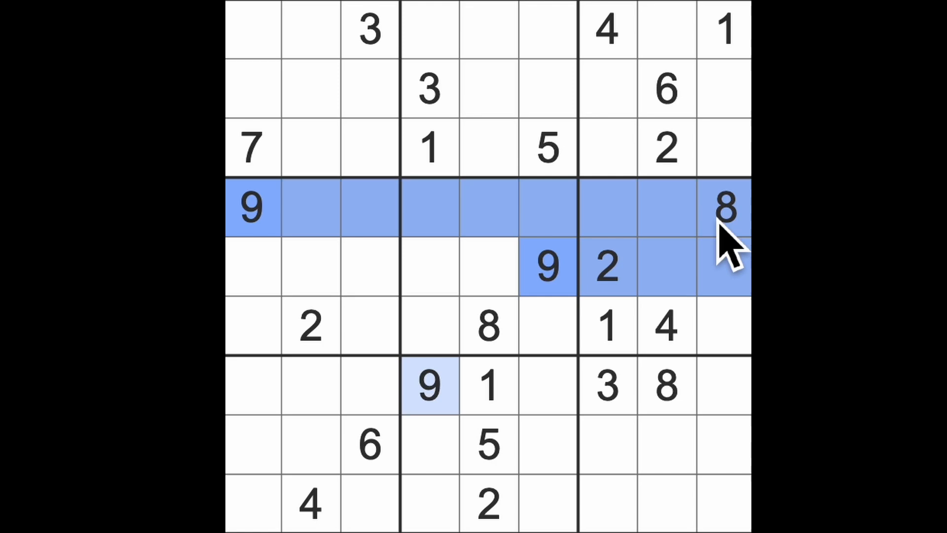
{"action": "mouse_move", "coordinate": [743, 363]}
{"action": "type", "text": "9"}
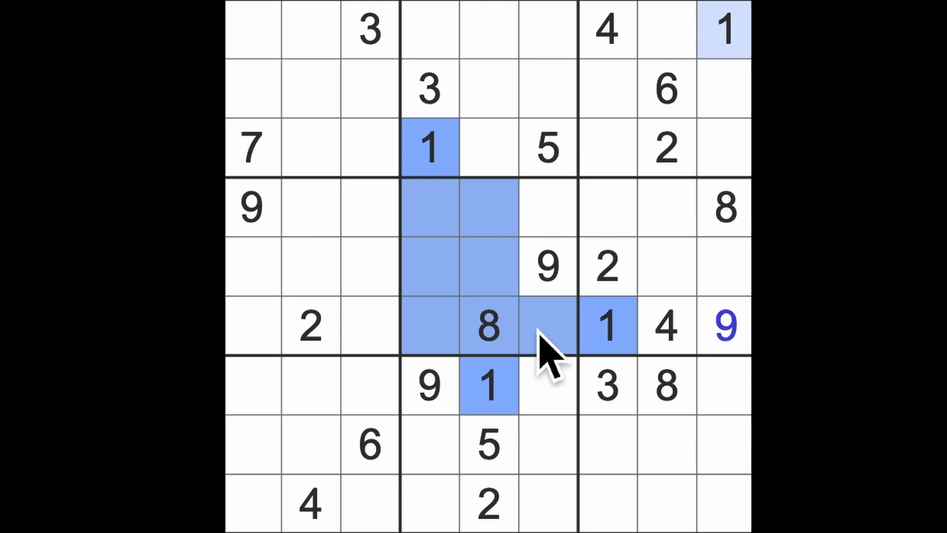
{"action": "left_click", "coordinate": [546, 207]}
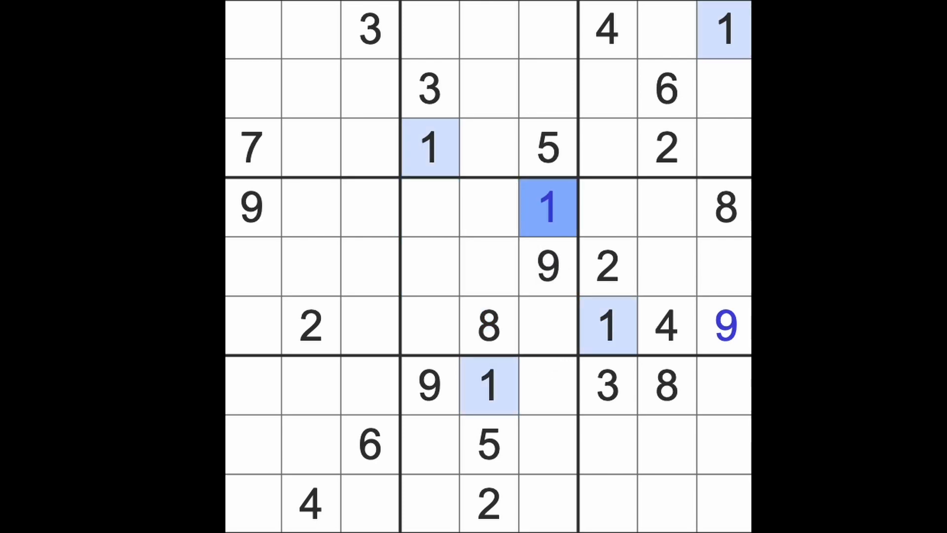
{"action": "mouse_move", "coordinate": [508, 332]}
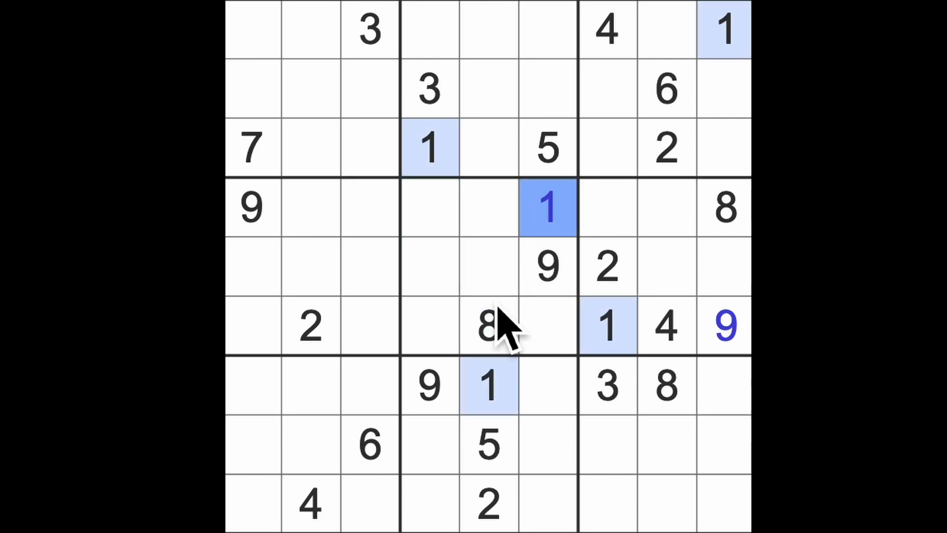
{"action": "left_click", "coordinate": [486, 325]}
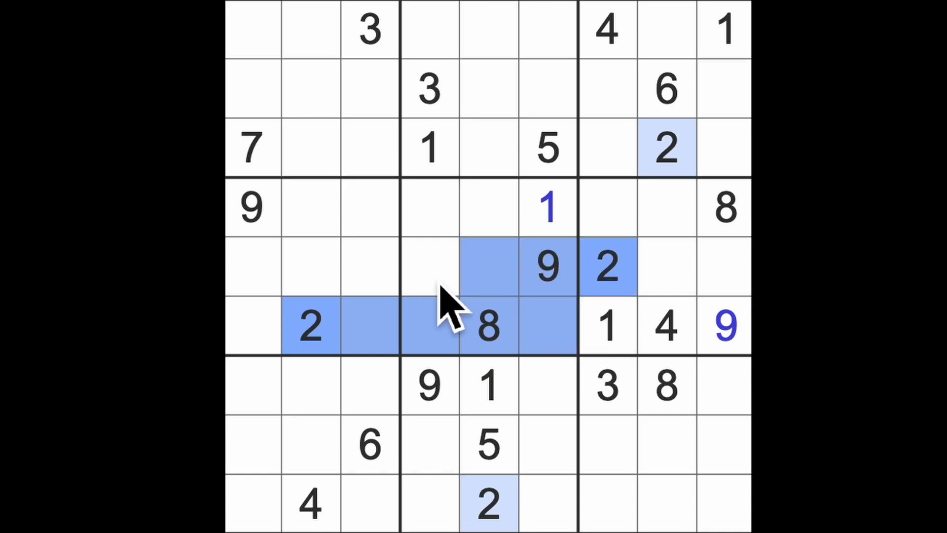
{"action": "left_click", "coordinate": [489, 266]}
{"action": "type", "text": "2"}
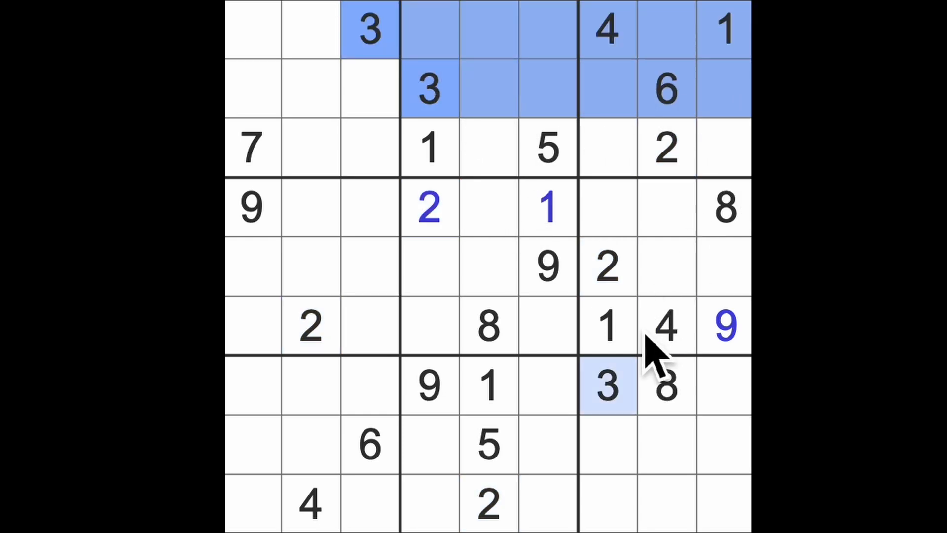
Step: Enter 3 at r3c9, highlighting the 2s and 3s to check placements
{"action": "left_click", "coordinate": [728, 148]}
{"action": "type", "text": "3"}
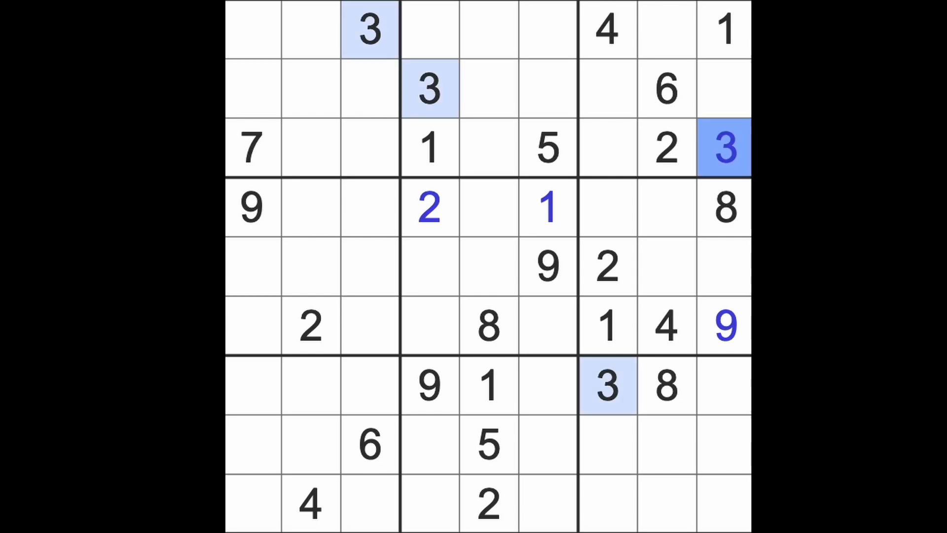
{"action": "left_click", "coordinate": [607, 326]}
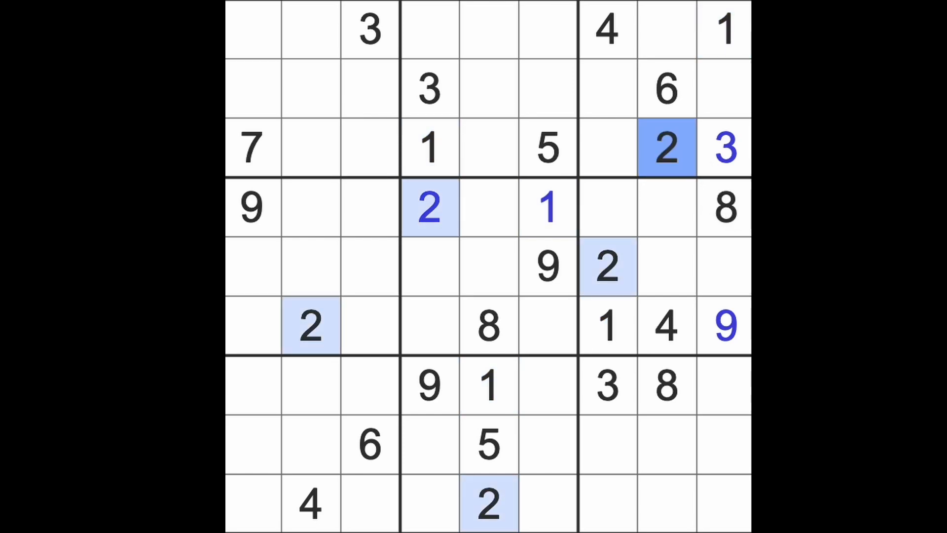
{"action": "left_click", "coordinate": [607, 267]}
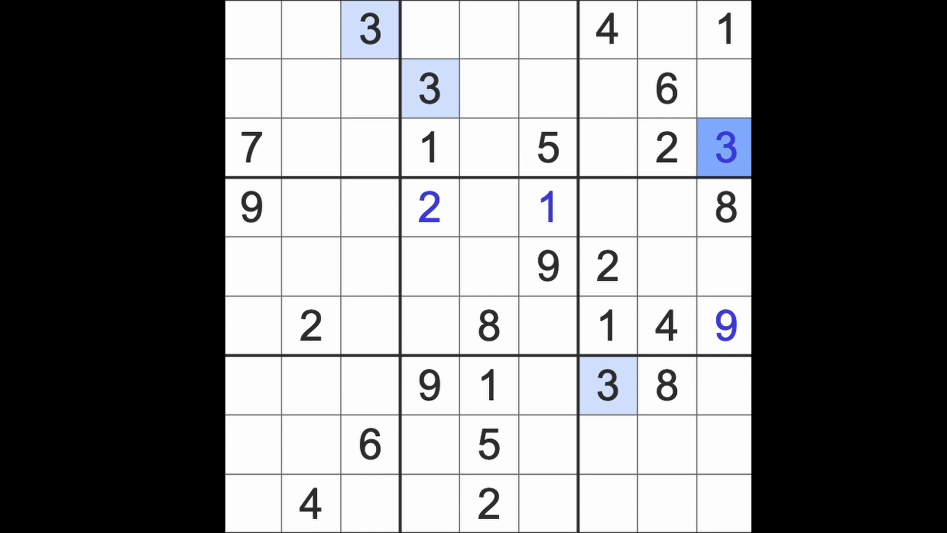
{"action": "left_click", "coordinate": [429, 89]}
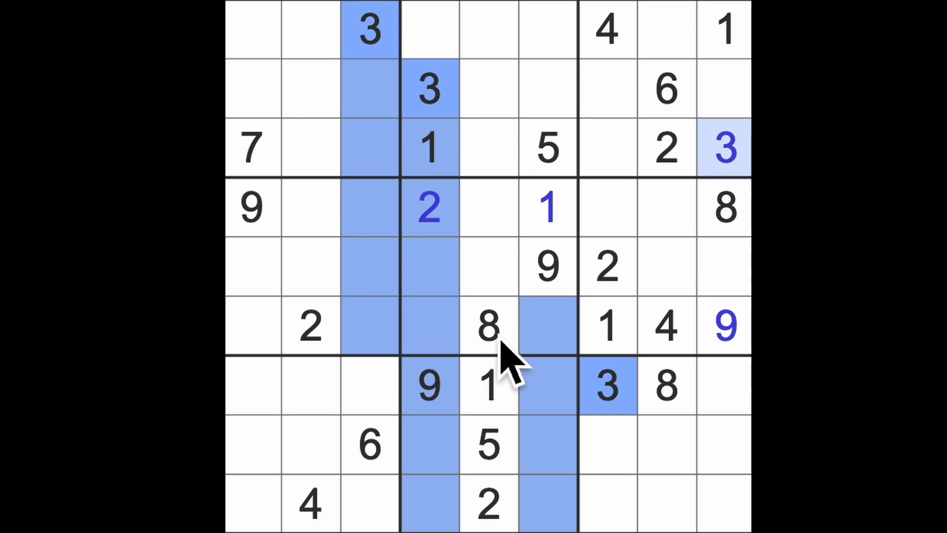
Step: Enter 3s at r6c1, r8c2 and r9c6, then highlight the 4s and 6s
{"action": "left_click", "coordinate": [251, 325]}
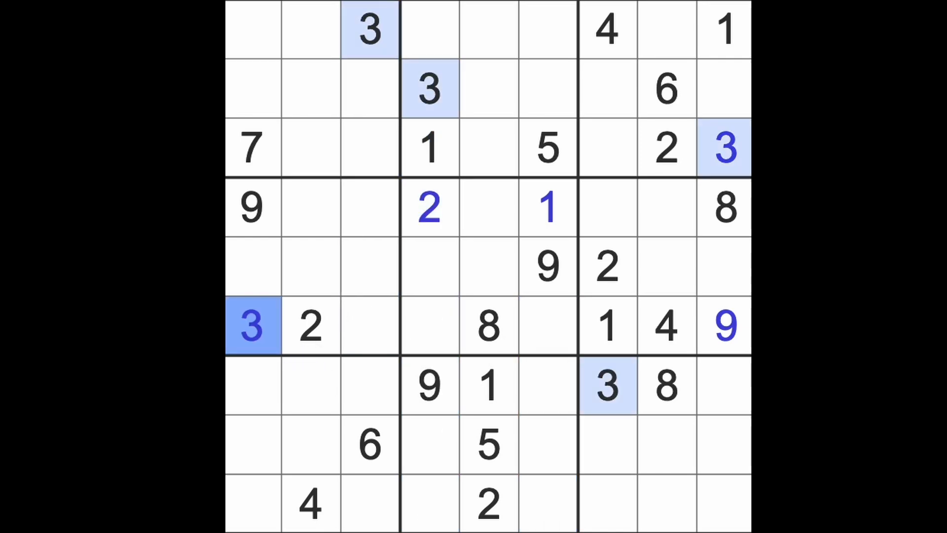
{"action": "left_click", "coordinate": [252, 504]}
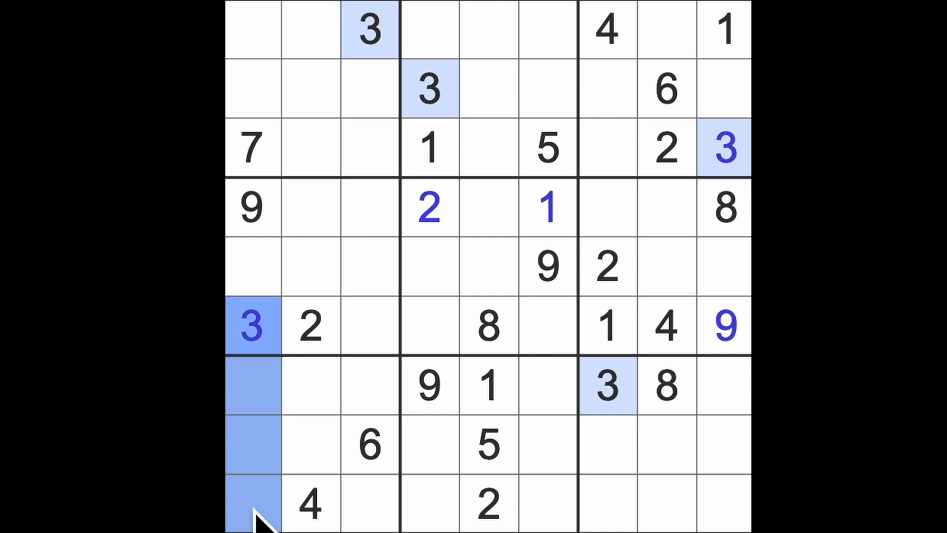
{"action": "left_click", "coordinate": [369, 386]}
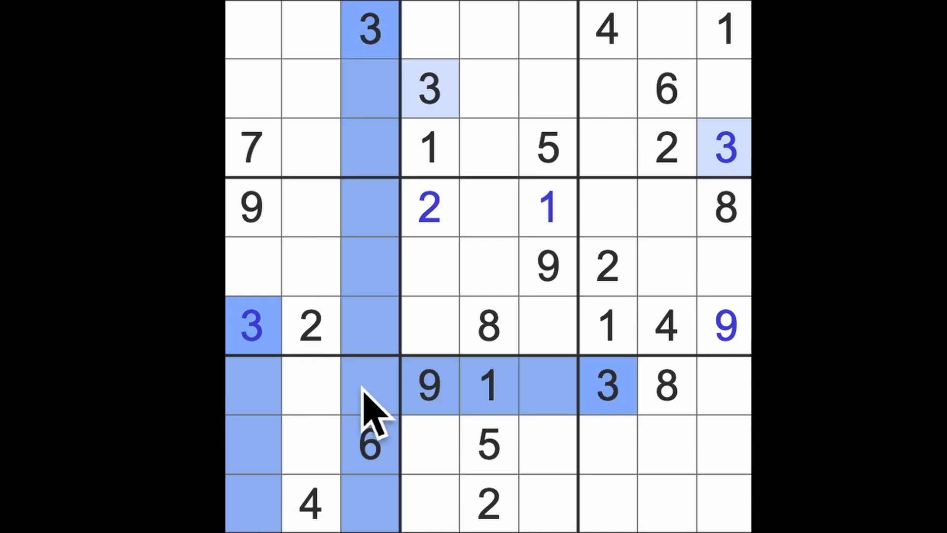
{"action": "left_click", "coordinate": [311, 444]}
{"action": "type", "text": "3"}
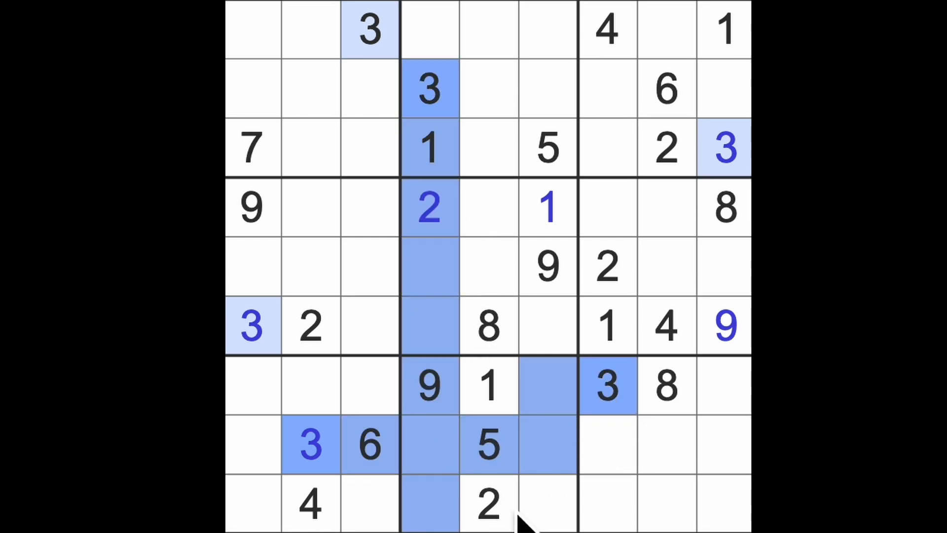
{"action": "left_click", "coordinate": [547, 505]}
{"action": "type", "text": "3"}
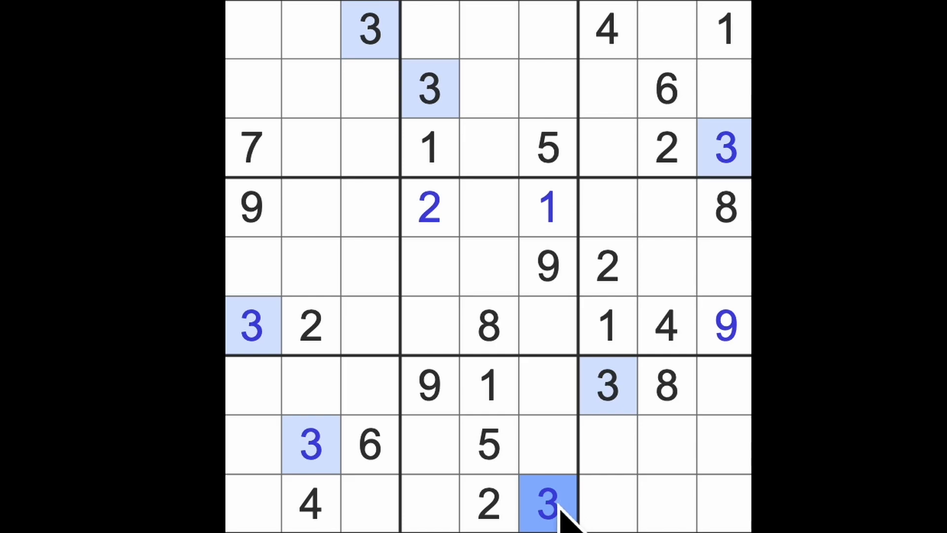
{"action": "left_click", "coordinate": [668, 326]}
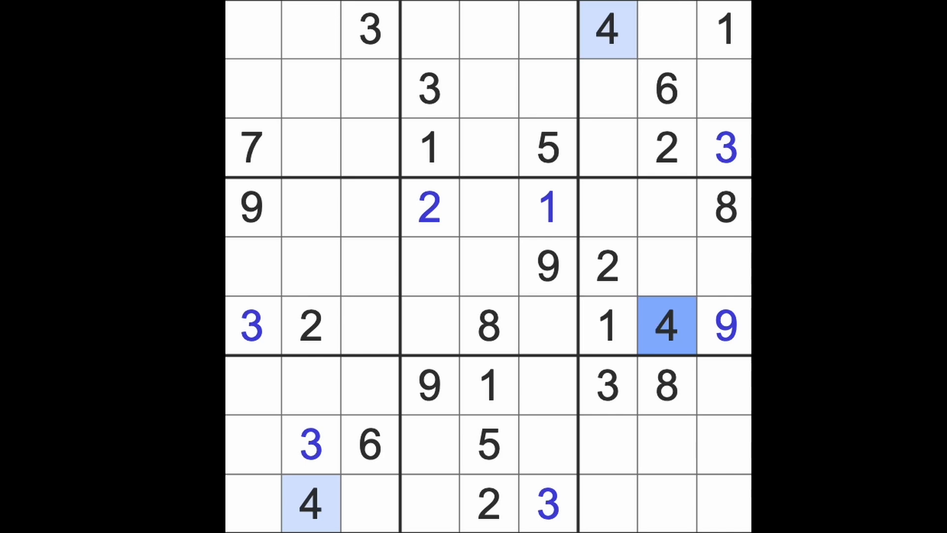
{"action": "mouse_move", "coordinate": [704, 384]}
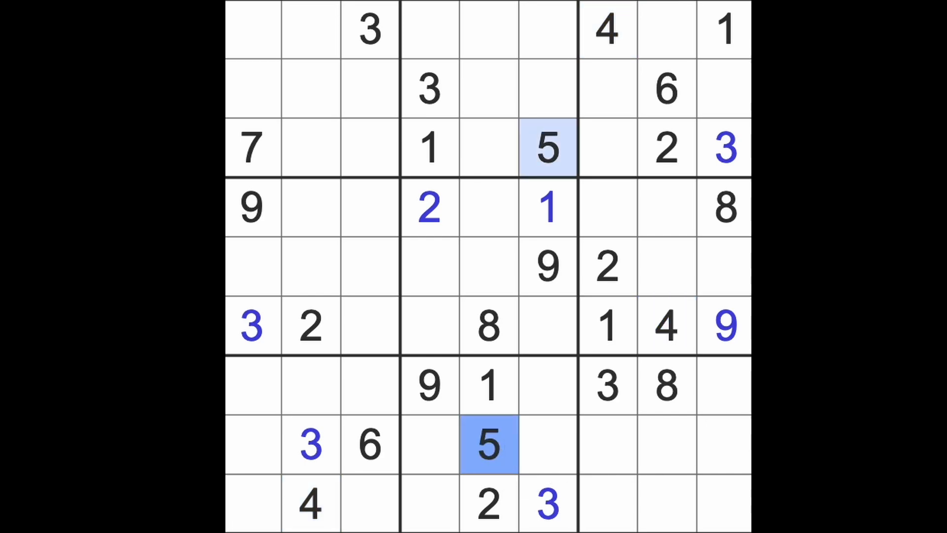
{"action": "mouse_move", "coordinate": [414, 474]}
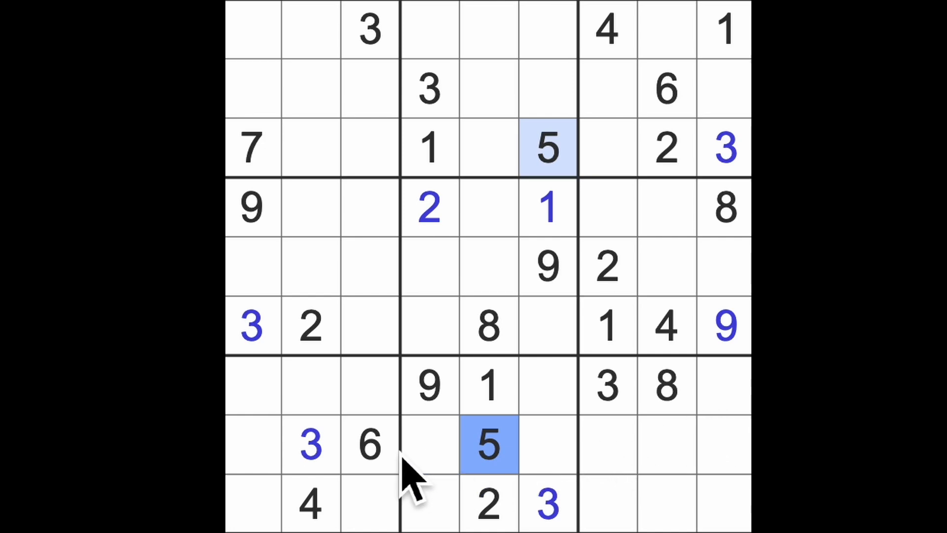
{"action": "left_click", "coordinate": [368, 444]}
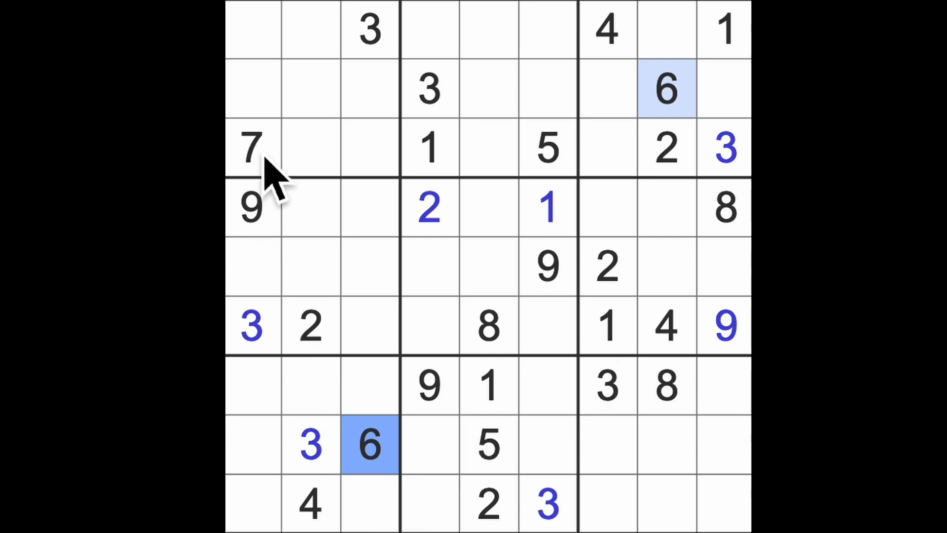
{"action": "left_click", "coordinate": [251, 148]}
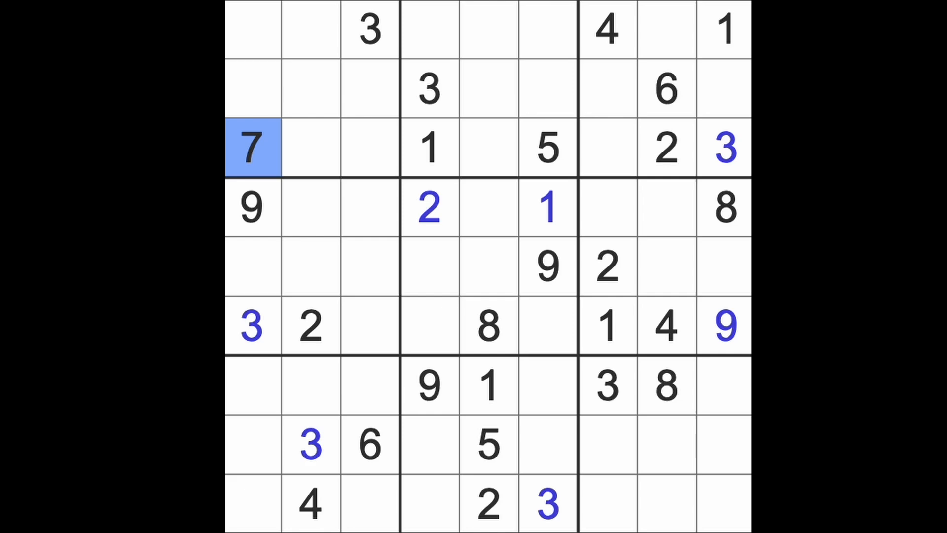
{"action": "left_click", "coordinate": [665, 386]}
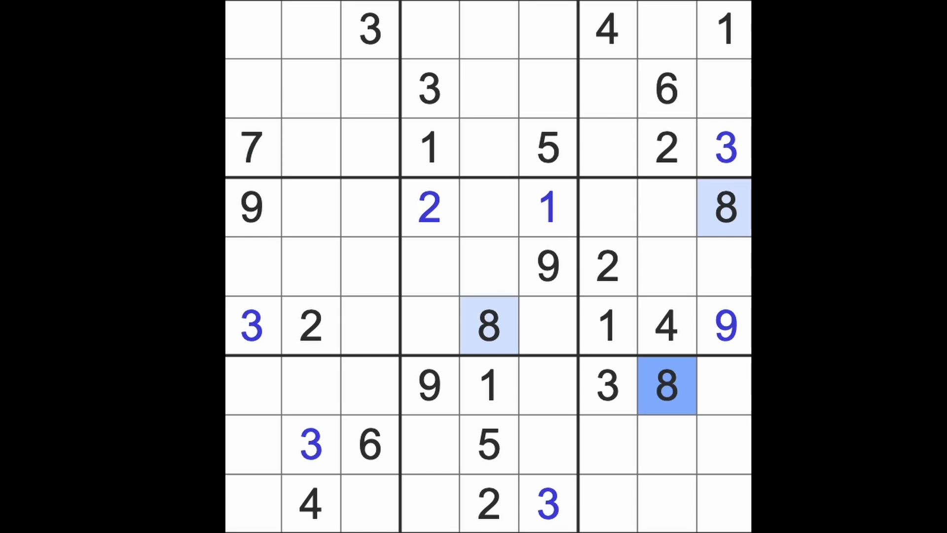
{"action": "mouse_move", "coordinate": [731, 356]}
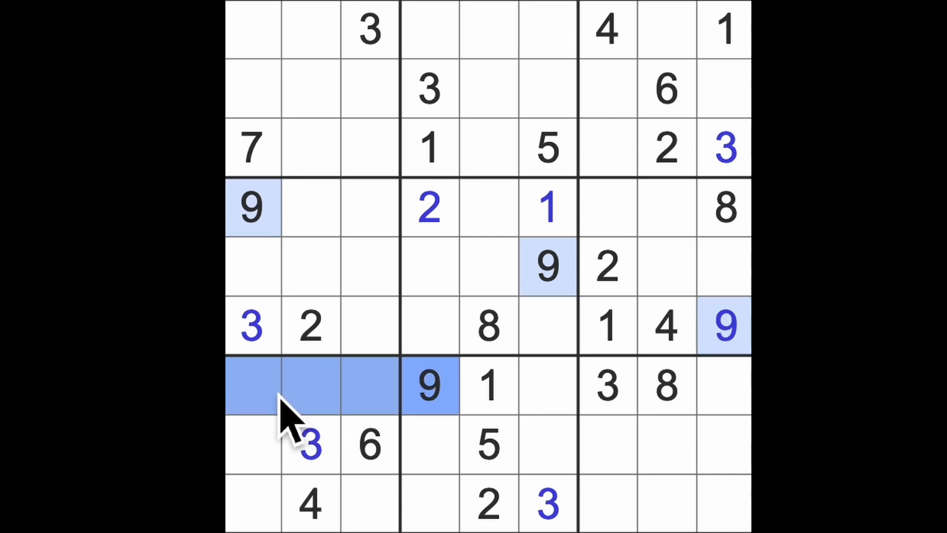
{"action": "left_click", "coordinate": [372, 505]}
{"action": "type", "text": "9"}
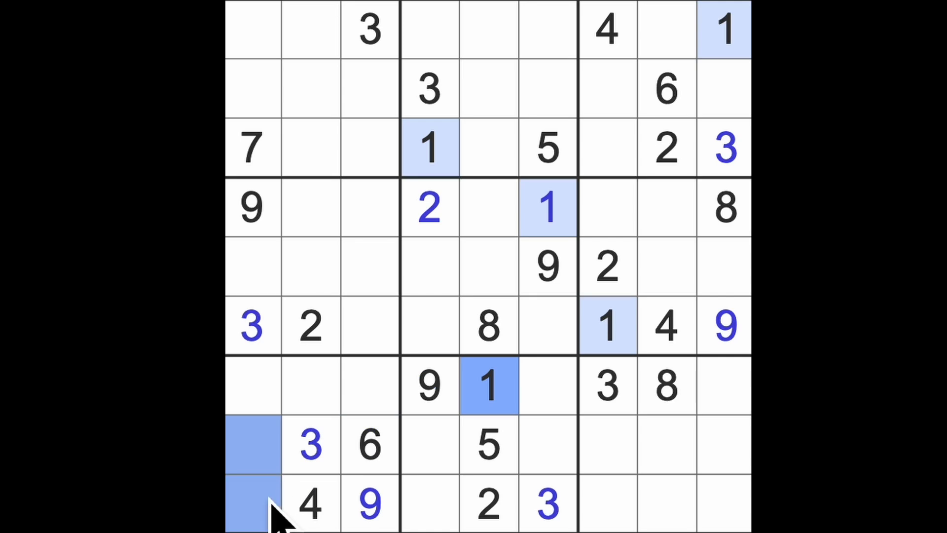
{"action": "mouse_move", "coordinate": [339, 115]}
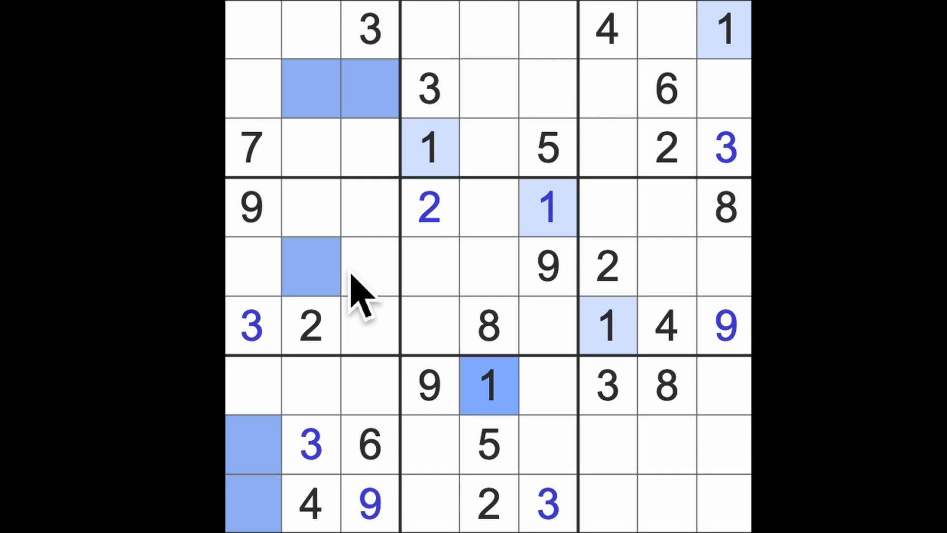
{"action": "left_click", "coordinate": [368, 278]}
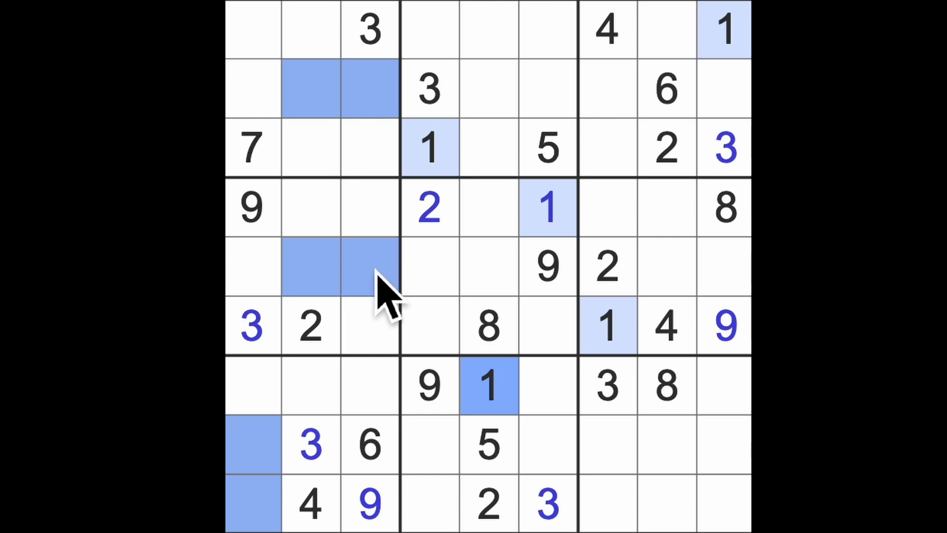
{"action": "mouse_move", "coordinate": [670, 429]}
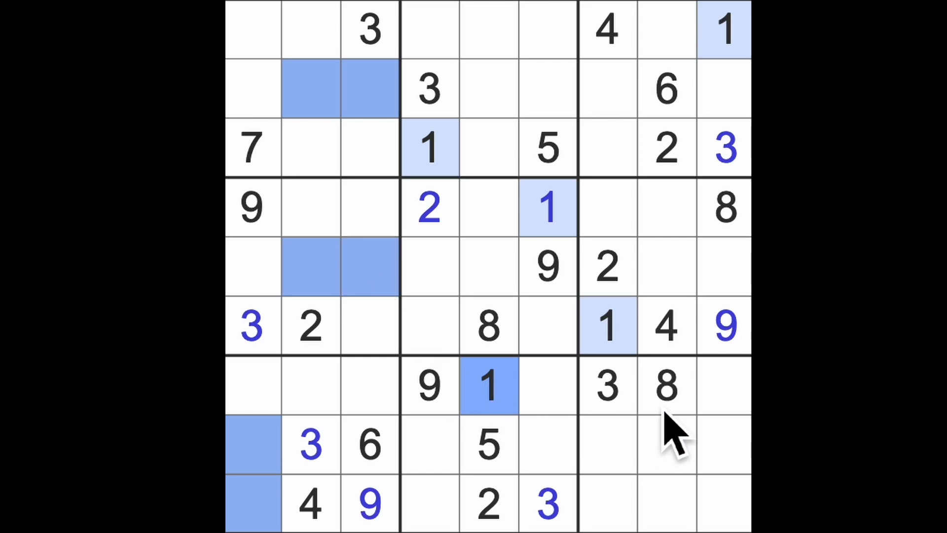
{"action": "left_click", "coordinate": [253, 504]}
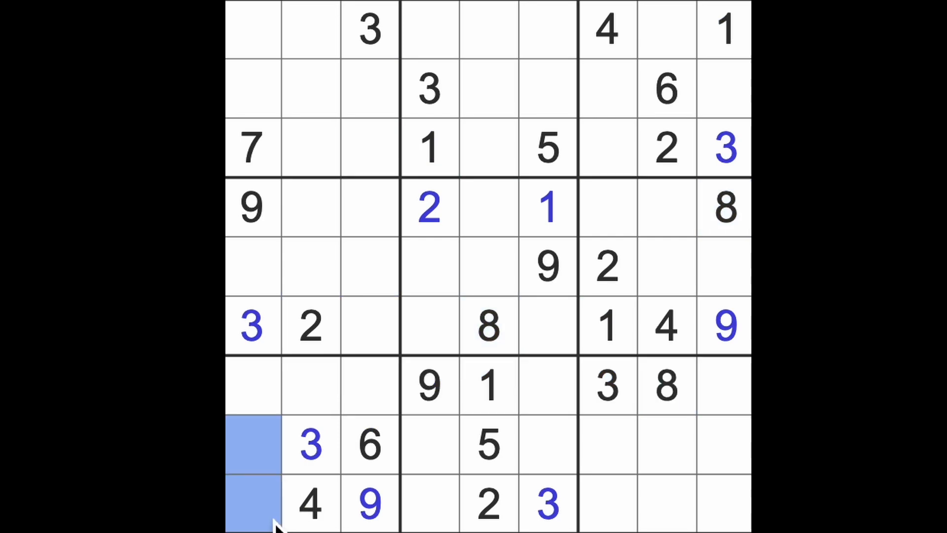
{"action": "mouse_move", "coordinate": [683, 429]}
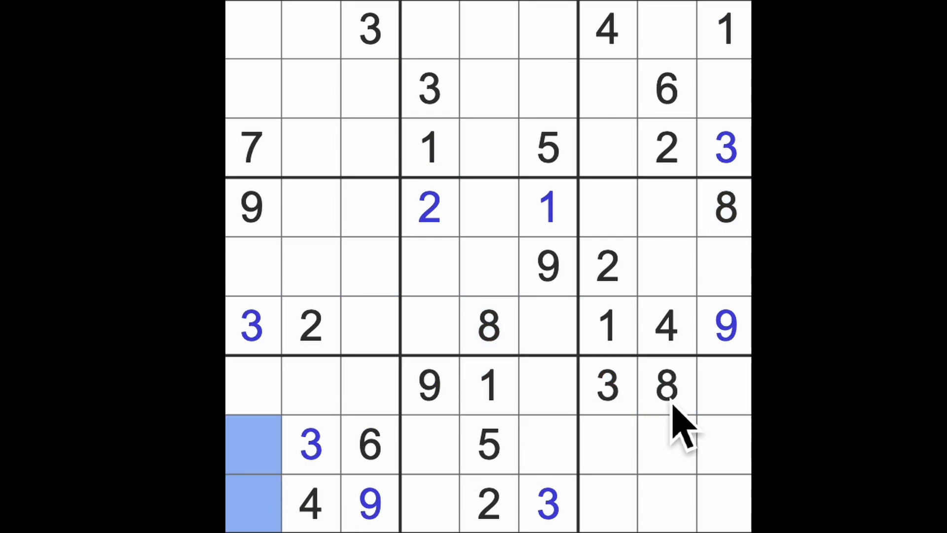
{"action": "left_click", "coordinate": [666, 387]}
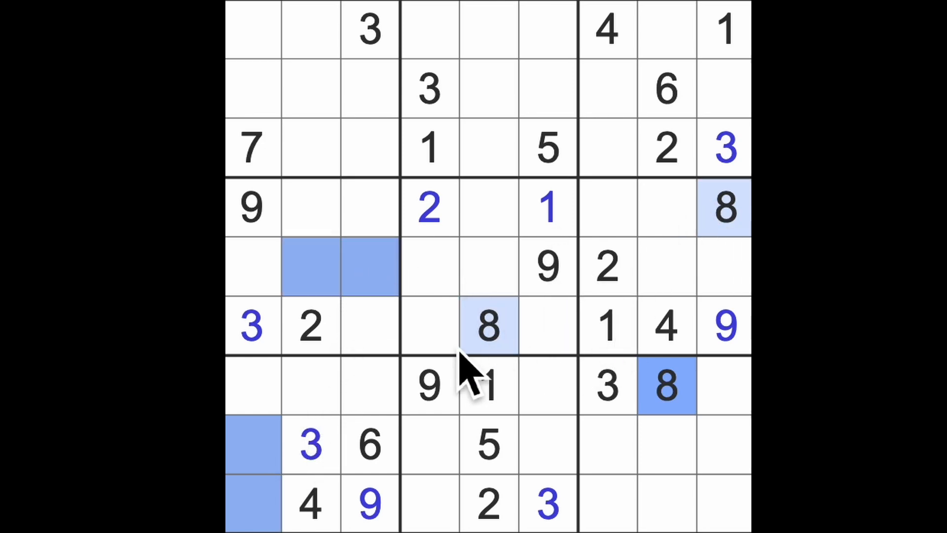
{"action": "mouse_move", "coordinate": [363, 308]}
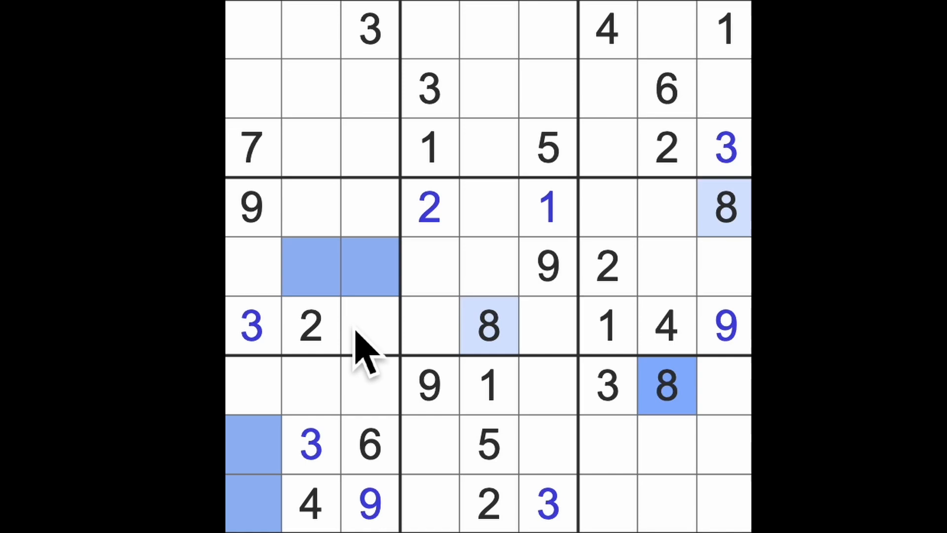
{"action": "mouse_move", "coordinate": [278, 504]}
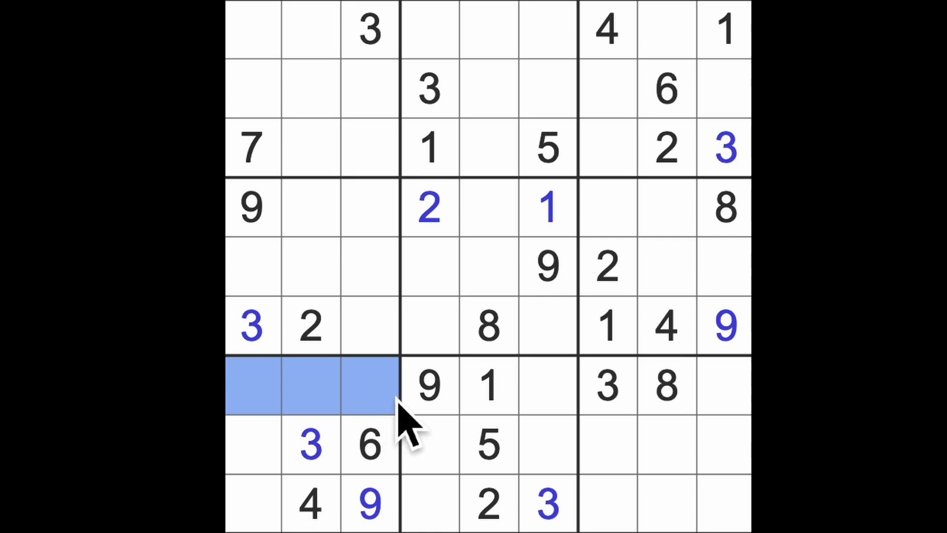
{"action": "mouse_move", "coordinate": [396, 423]}
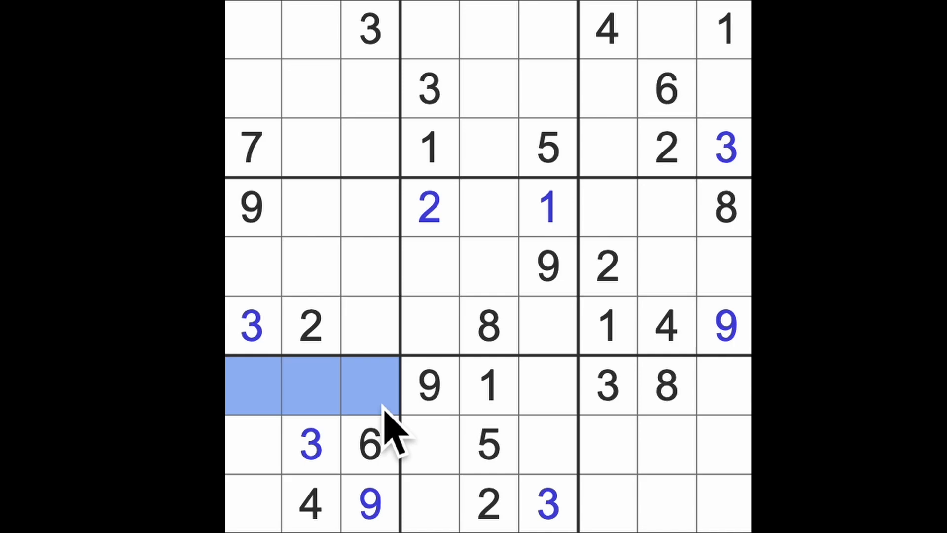
{"action": "mouse_move", "coordinate": [428, 471]}
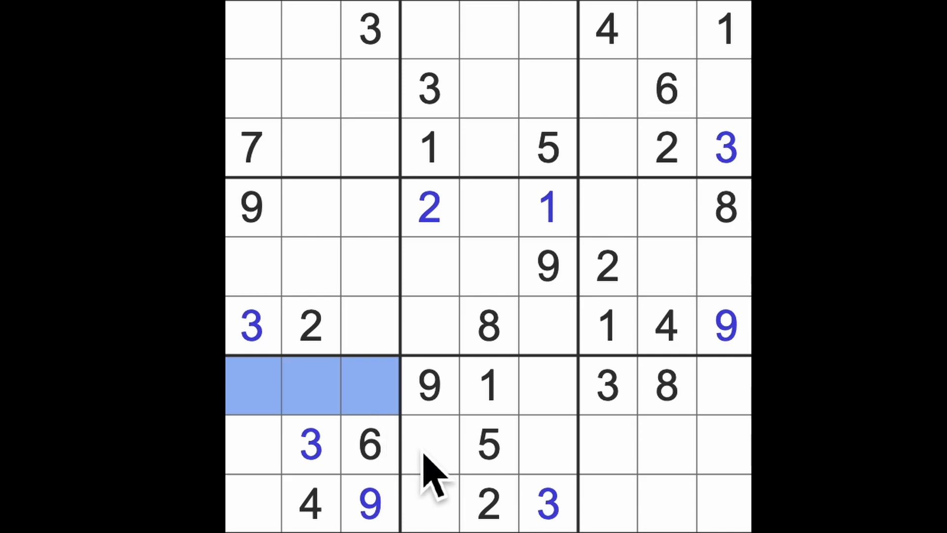
{"action": "mouse_move", "coordinate": [308, 269]}
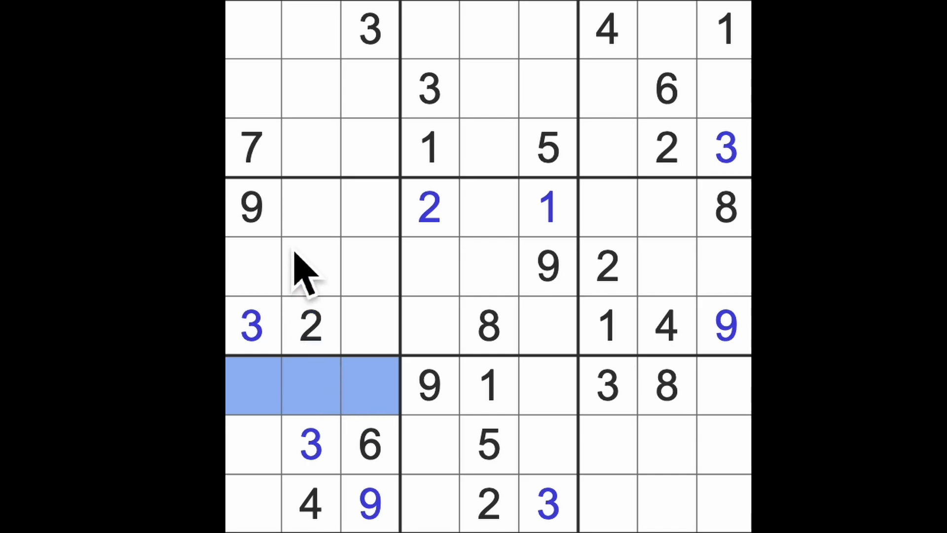
{"action": "mouse_move", "coordinate": [671, 507]}
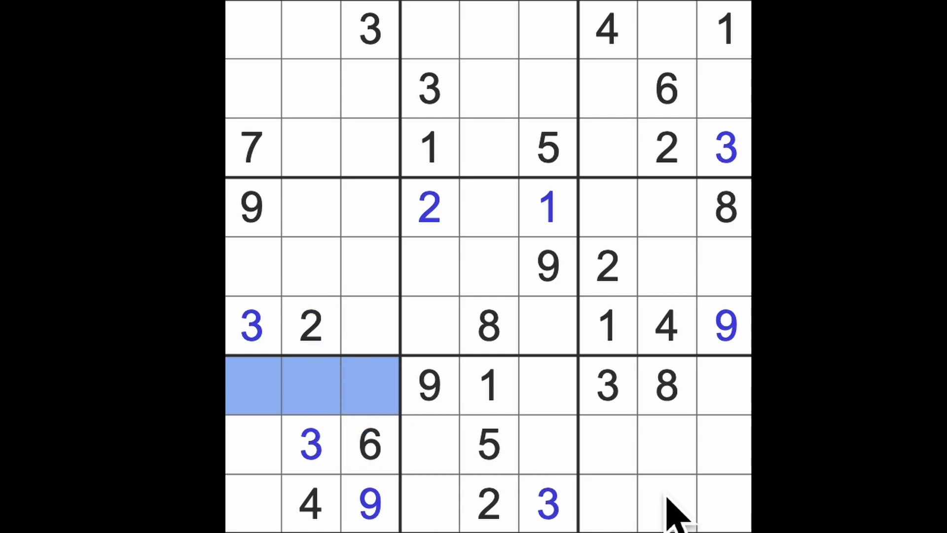
{"action": "mouse_move", "coordinate": [664, 472]}
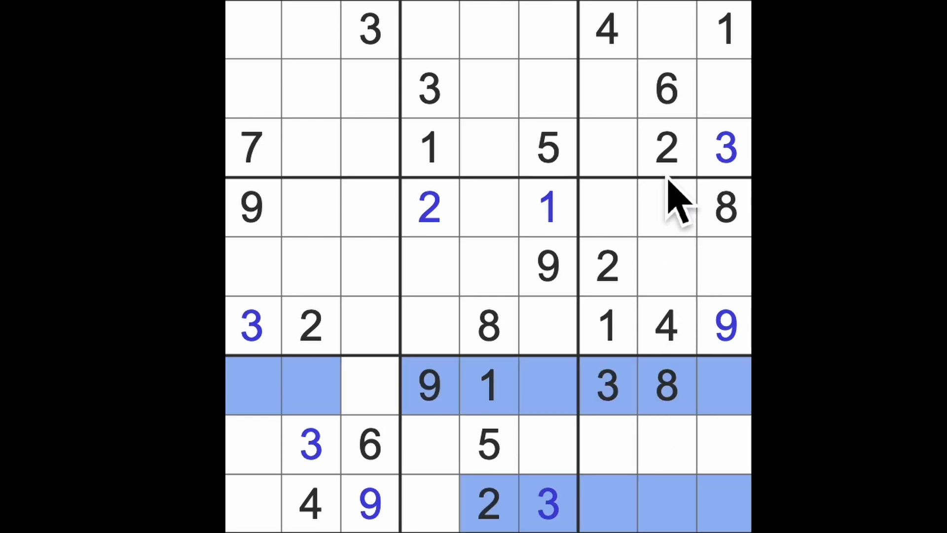
Step: Enter 2 at r8c9, 4 at r7c9 and 6 at r7c6
{"action": "left_click", "coordinate": [724, 444]}
{"action": "type", "text": "2"}
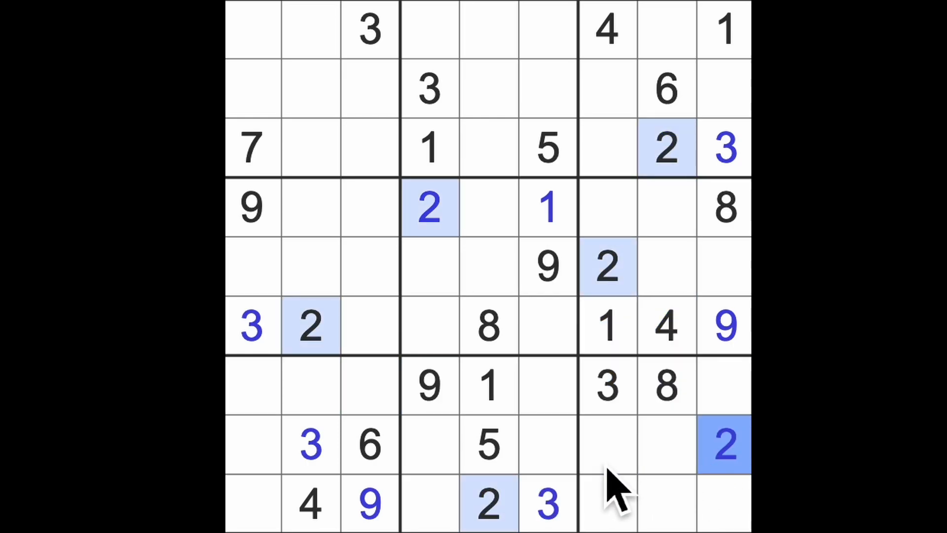
{"action": "mouse_move", "coordinate": [375, 423]}
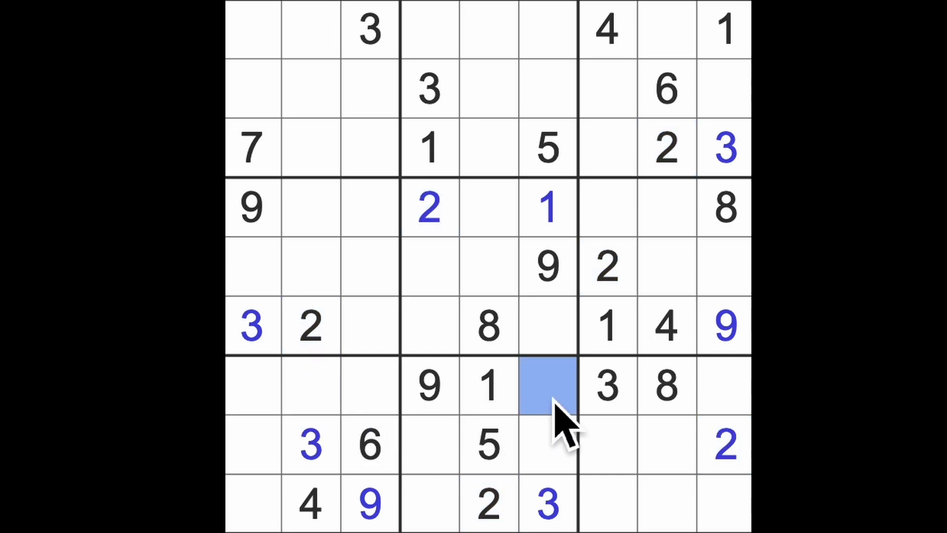
{"action": "left_click", "coordinate": [725, 387]}
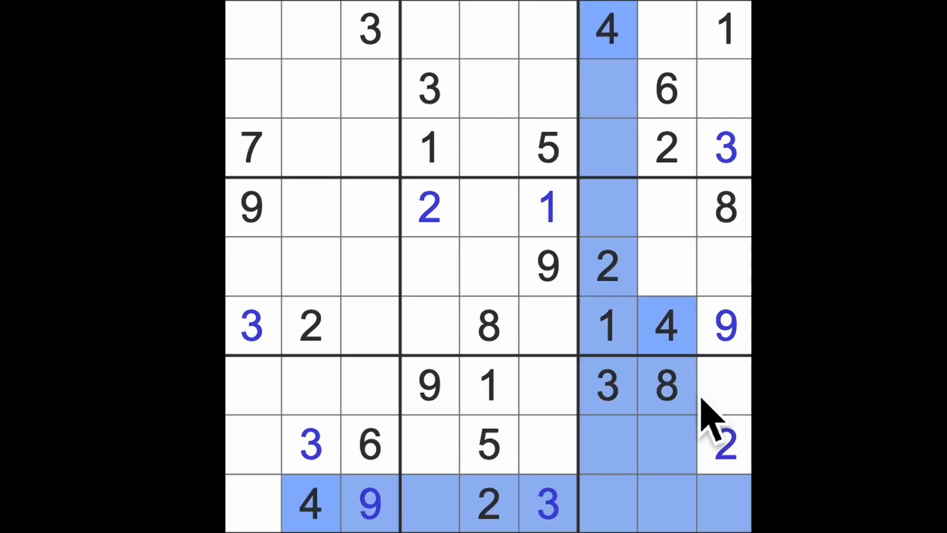
{"action": "left_click", "coordinate": [547, 386]}
{"action": "type", "text": "6"}
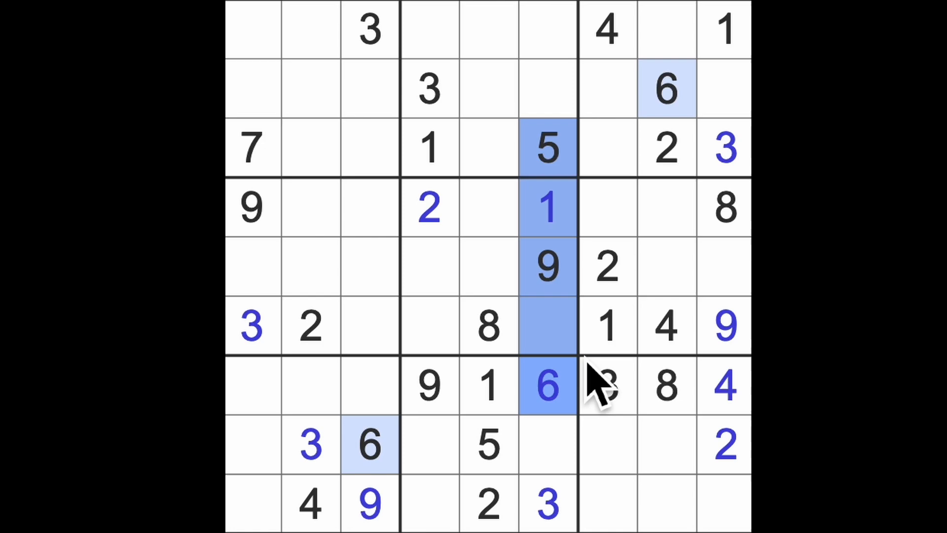
Step: Complete row 6 with 7 at r6c6, 5 at r6c3 and 6 at r6c4
{"action": "left_click", "coordinate": [547, 326]}
{"action": "type", "text": "7"}
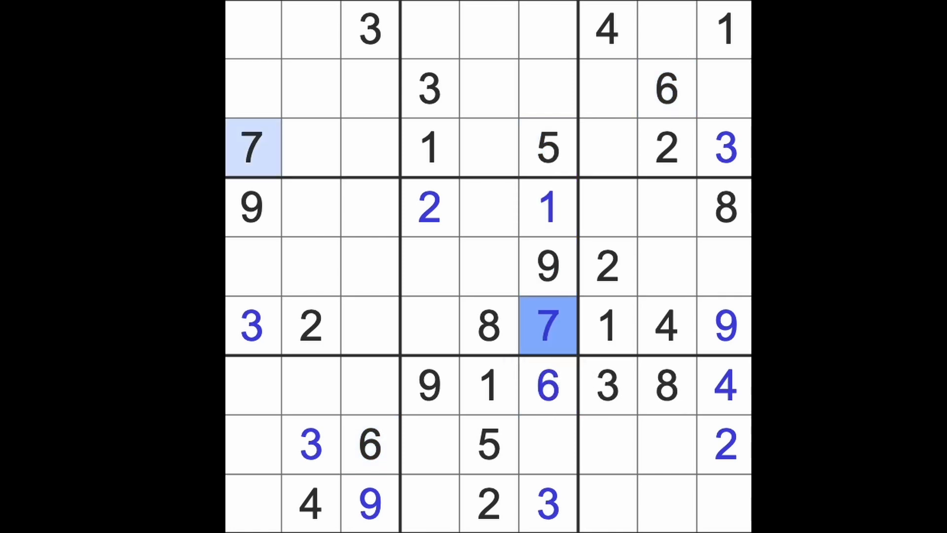
{"action": "left_click", "coordinate": [370, 445]}
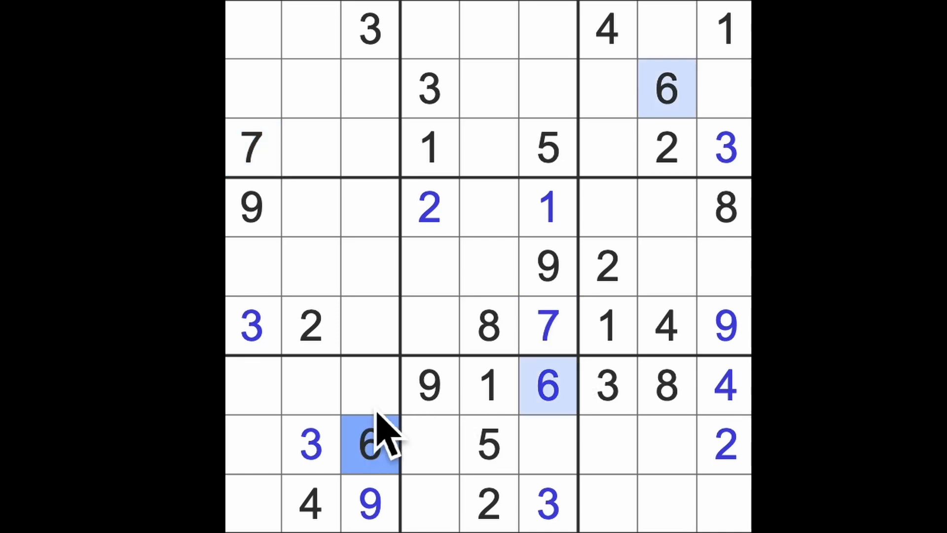
{"action": "left_click", "coordinate": [429, 327]}
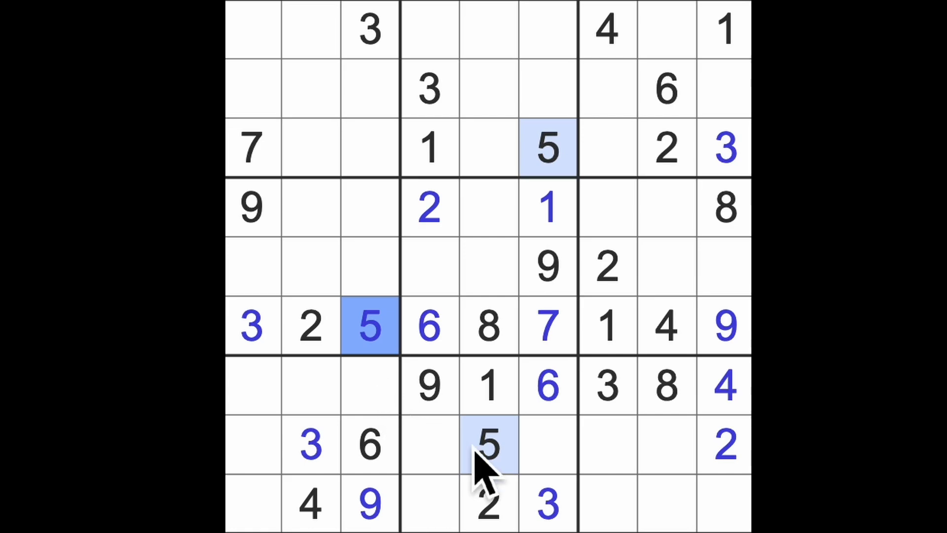
{"action": "mouse_move", "coordinate": [616, 520]}
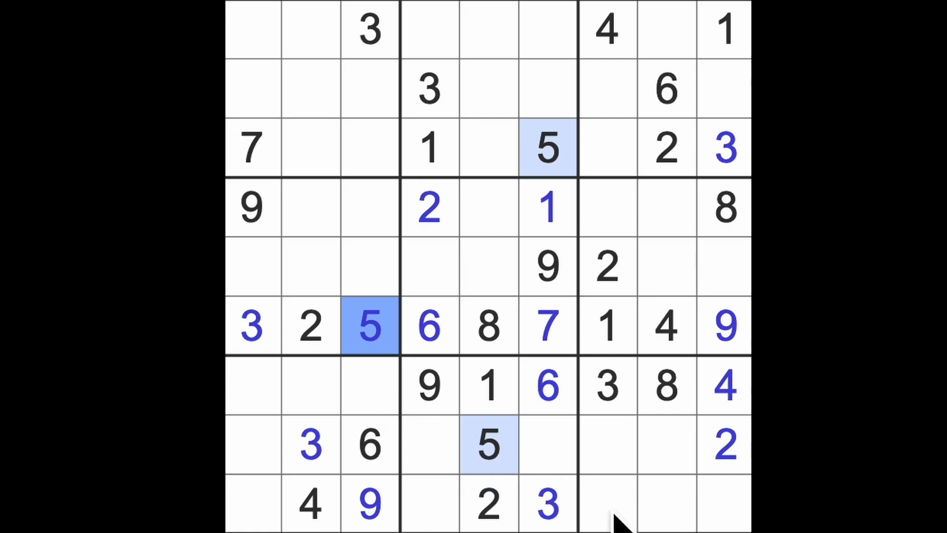
{"action": "mouse_move", "coordinate": [598, 519]}
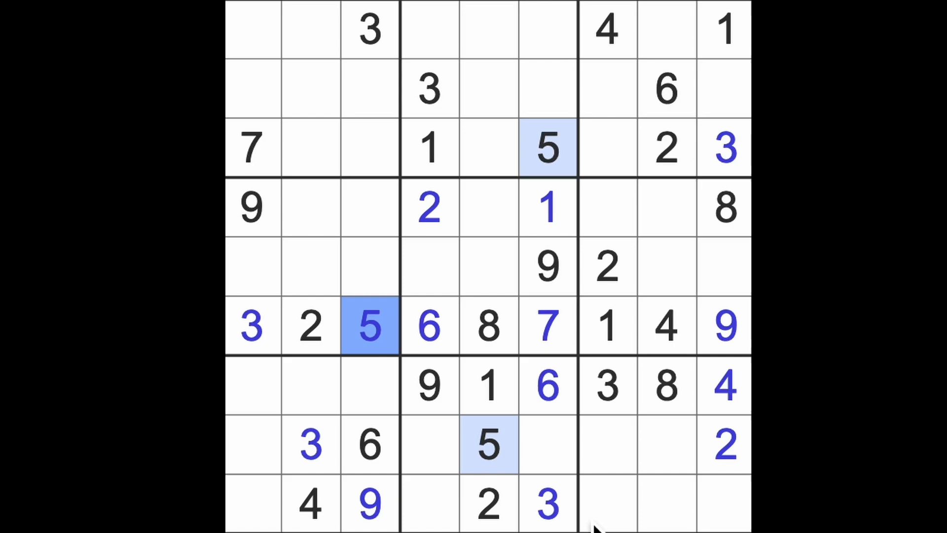
{"action": "mouse_move", "coordinate": [285, 502]}
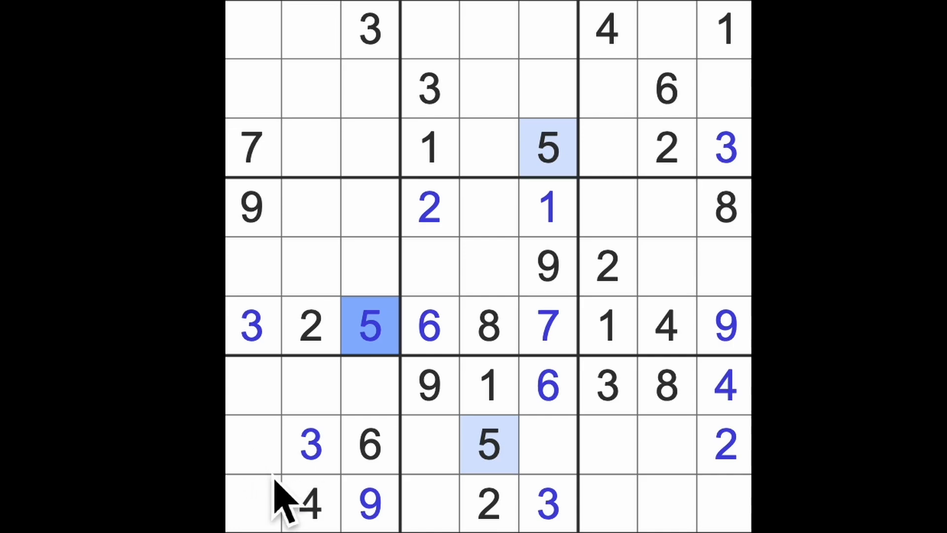
{"action": "mouse_move", "coordinate": [339, 296]}
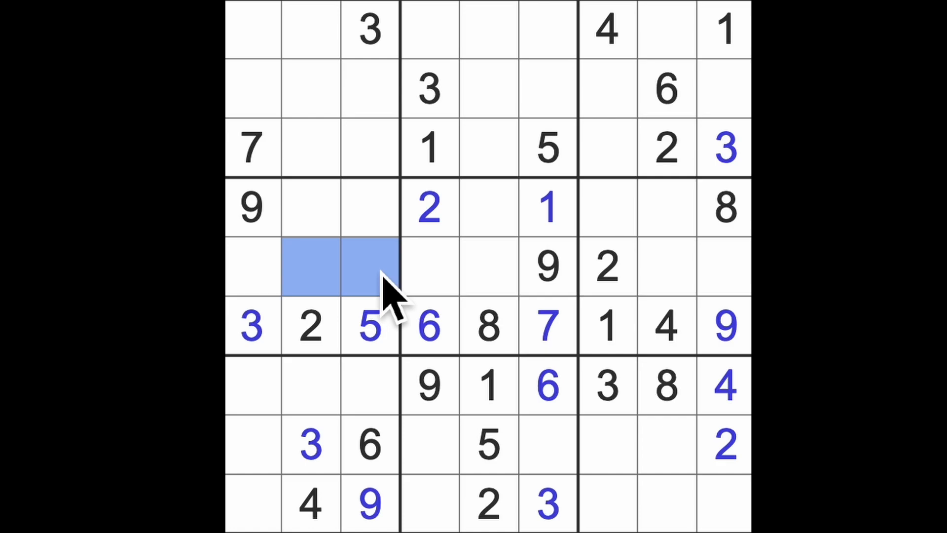
{"action": "mouse_move", "coordinate": [378, 344]}
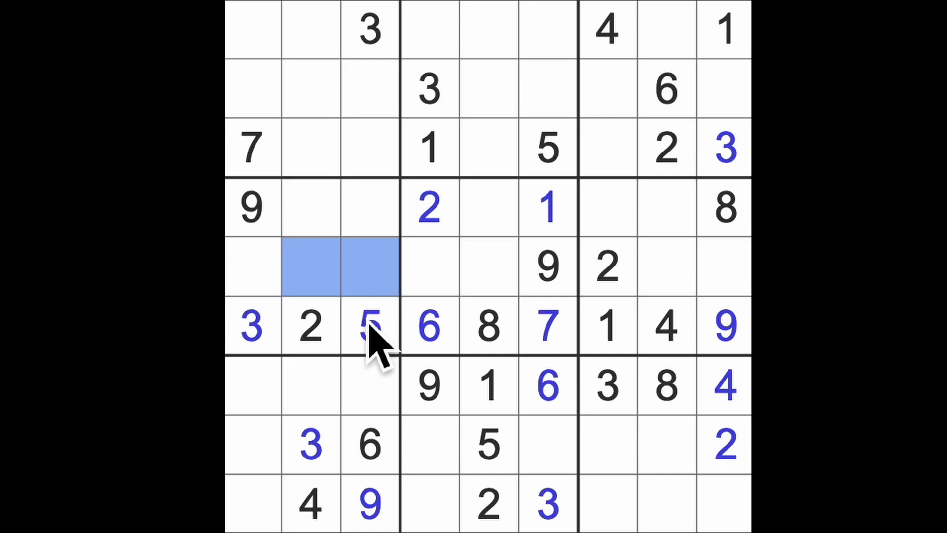
{"action": "mouse_move", "coordinate": [393, 374]}
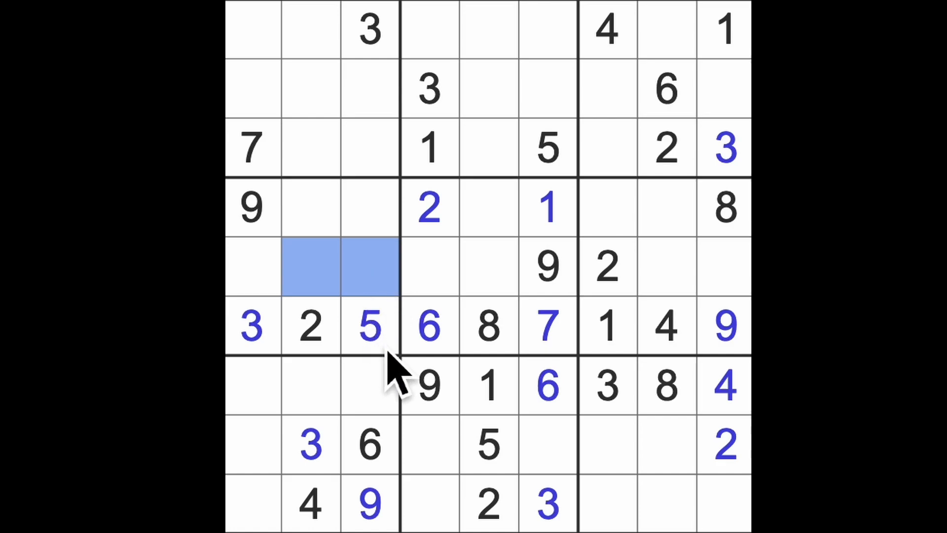
{"action": "mouse_move", "coordinate": [345, 235]}
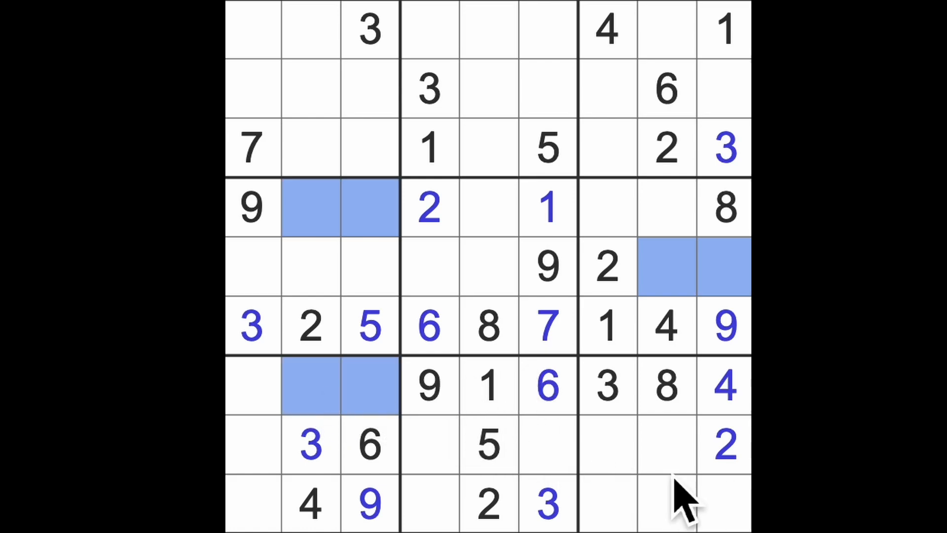
{"action": "mouse_move", "coordinate": [677, 157]}
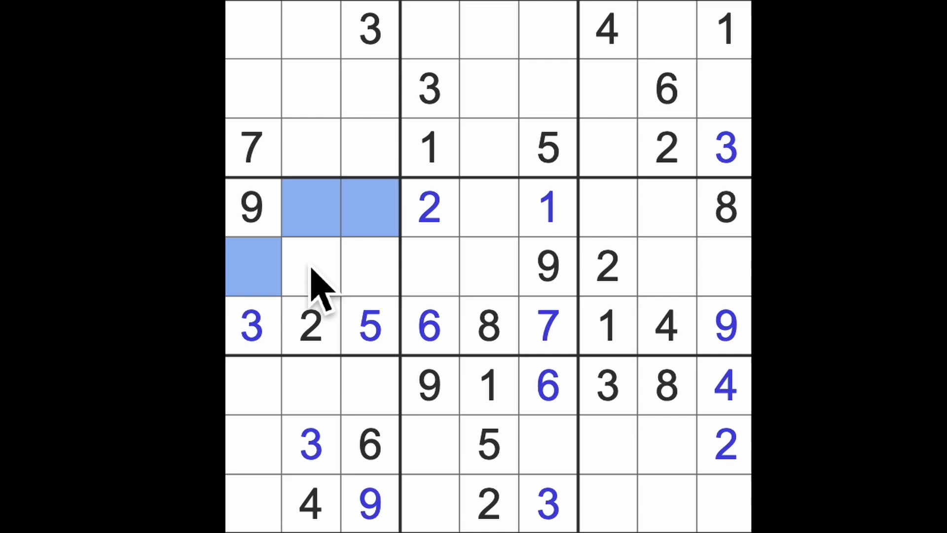
{"action": "mouse_move", "coordinate": [362, 315]}
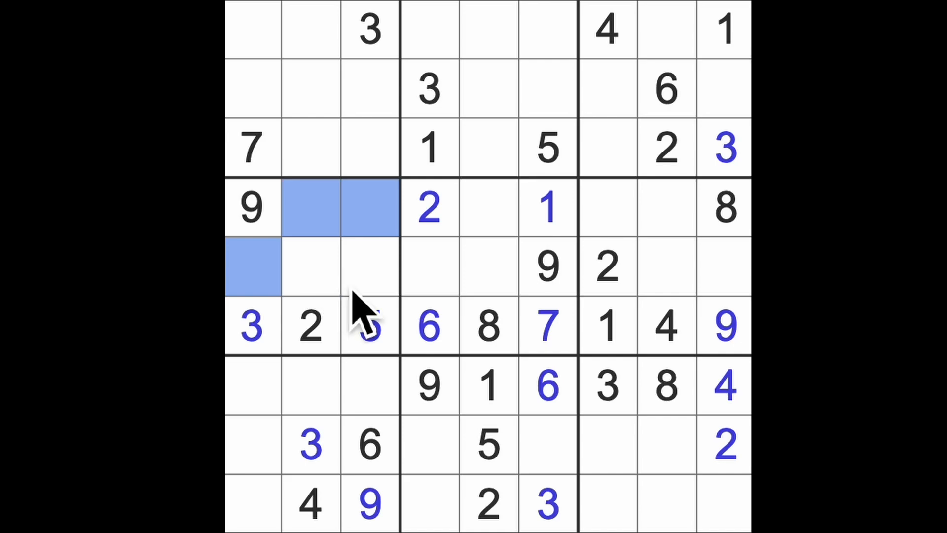
{"action": "left_click", "coordinate": [369, 326]}
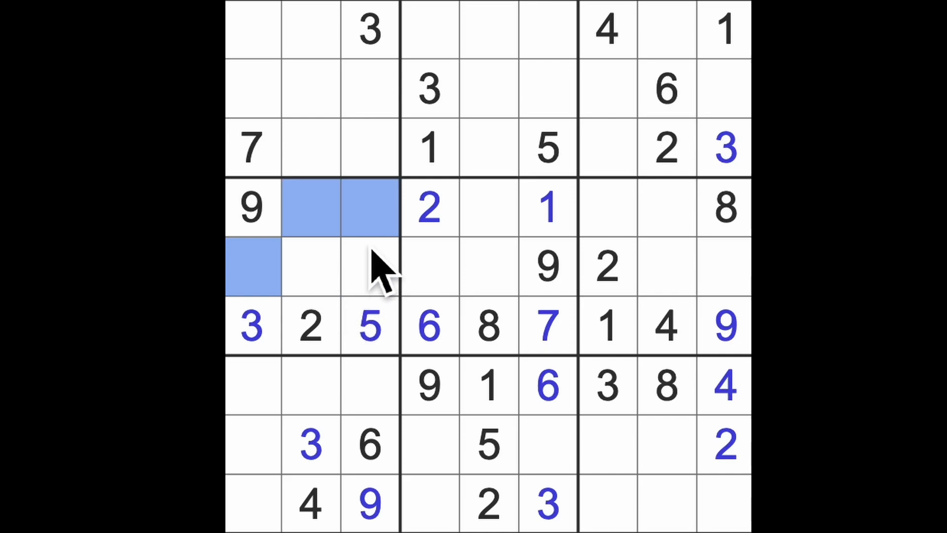
{"action": "mouse_move", "coordinate": [332, 520]}
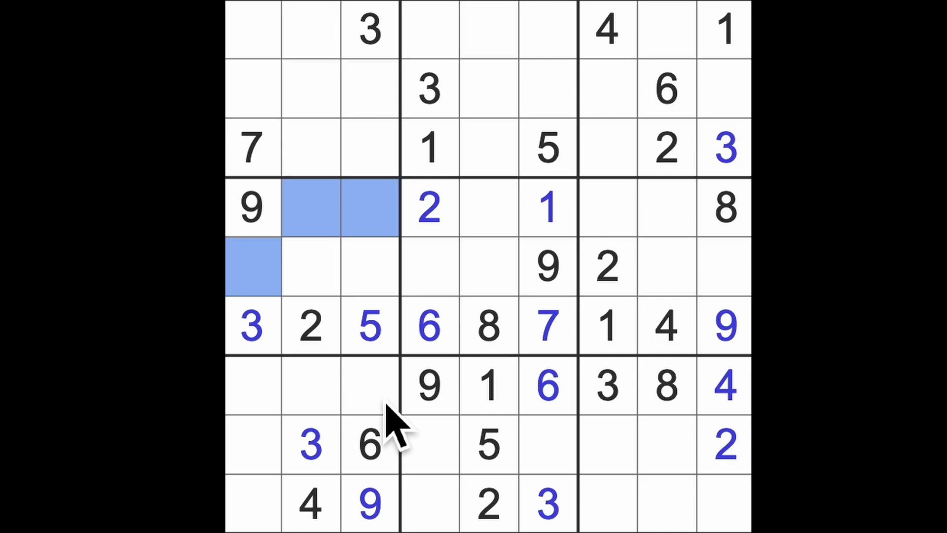
{"action": "mouse_move", "coordinate": [474, 444]}
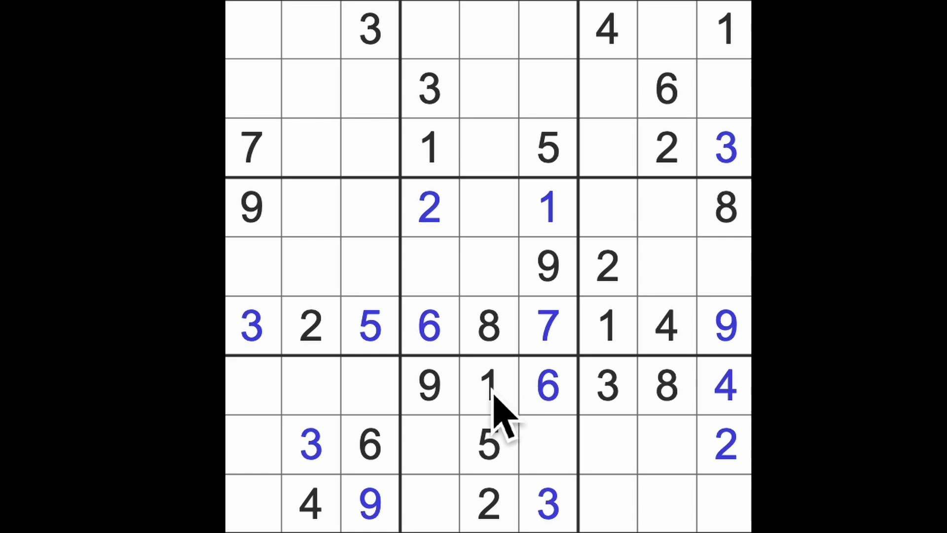
Step: Highlight the 1s, 2s, 3s and 4s, then enter 5 at r5c4
{"action": "left_click", "coordinate": [606, 326]}
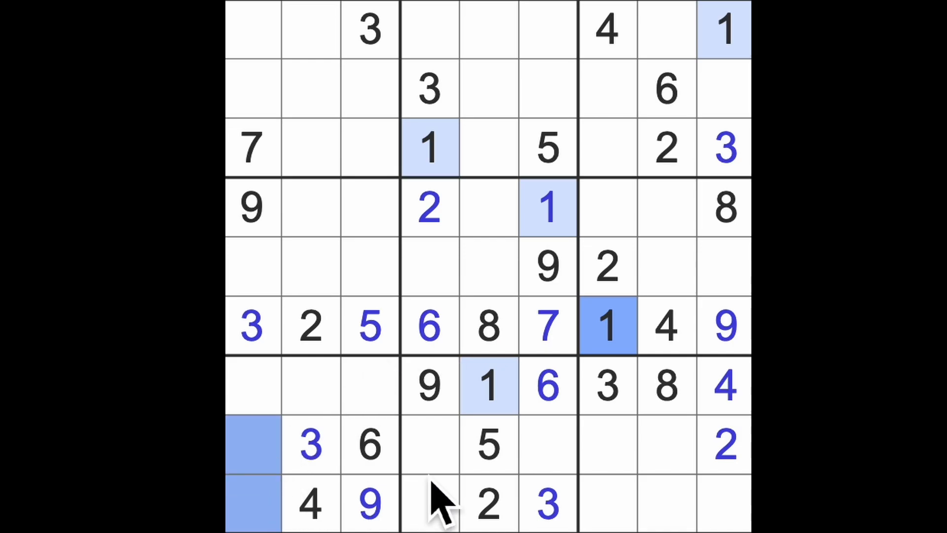
{"action": "left_click", "coordinate": [339, 269]}
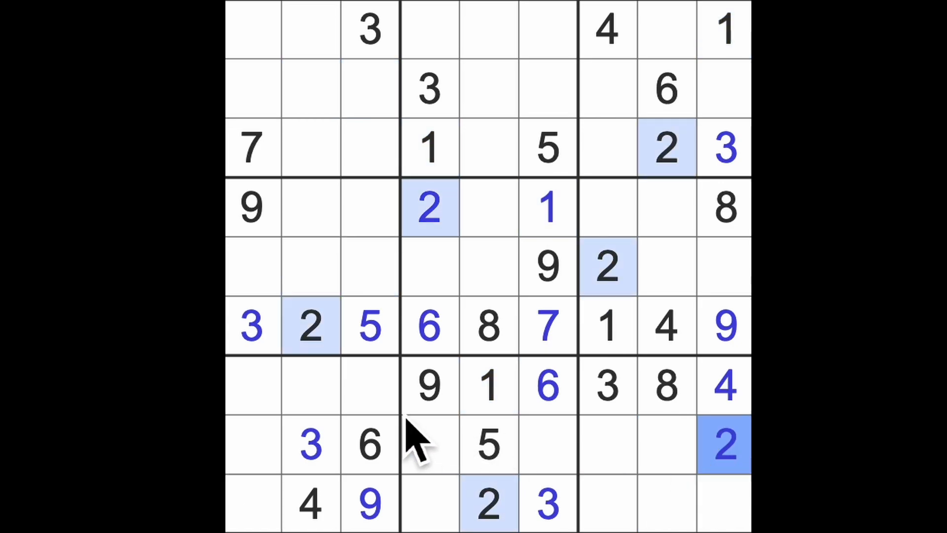
{"action": "left_click", "coordinate": [250, 387]}
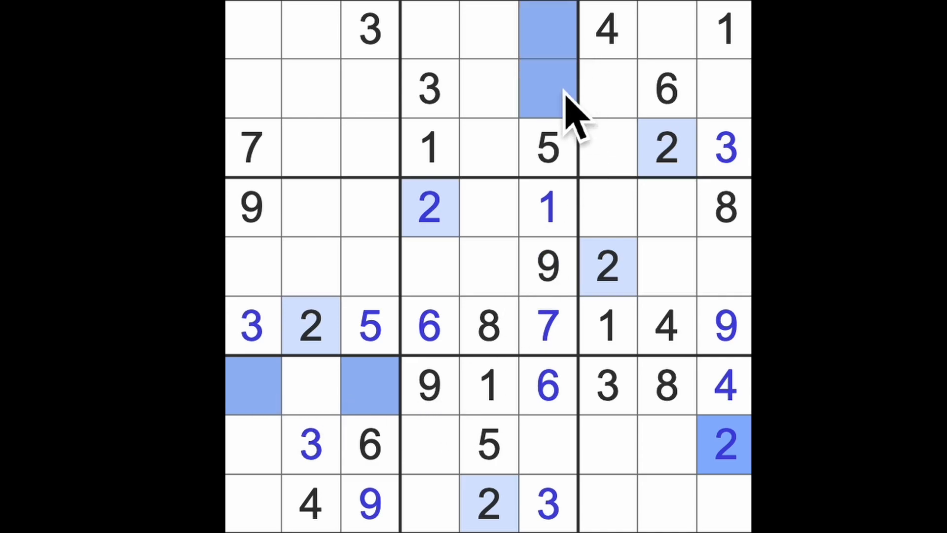
{"action": "mouse_move", "coordinate": [393, 215]}
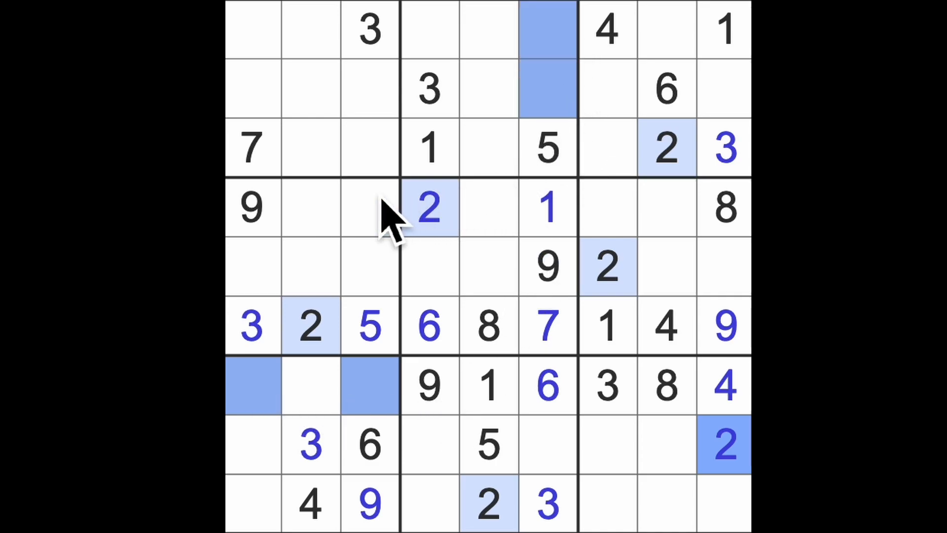
{"action": "mouse_move", "coordinate": [363, 151]}
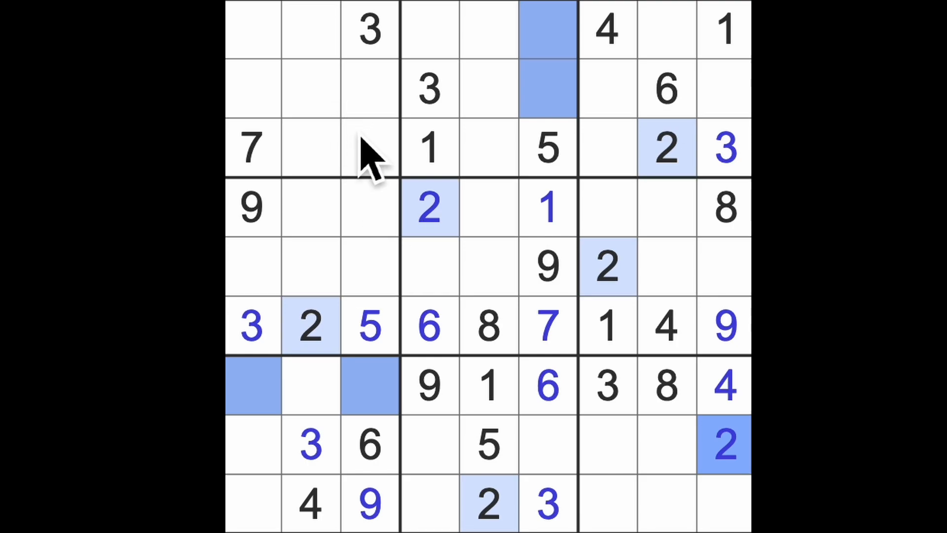
{"action": "mouse_move", "coordinate": [450, 208]}
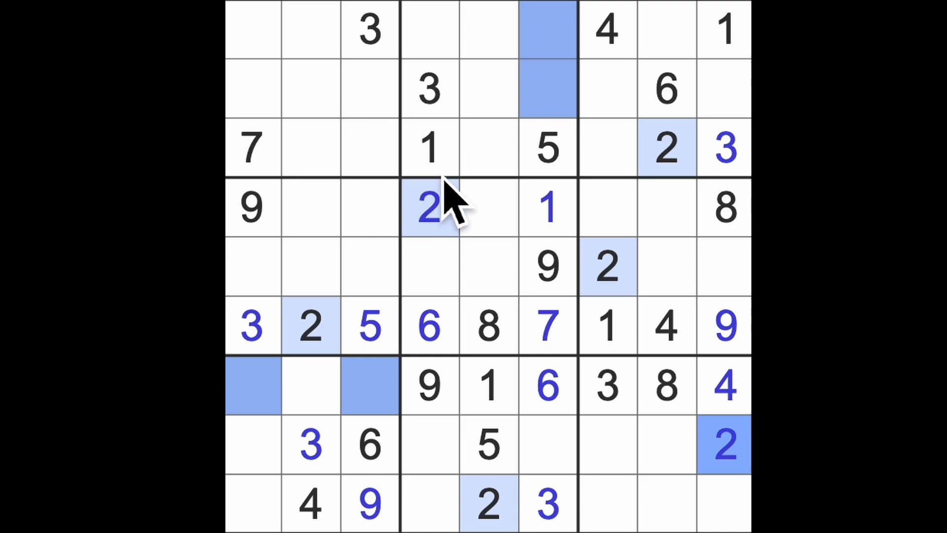
{"action": "left_click", "coordinate": [429, 91]}
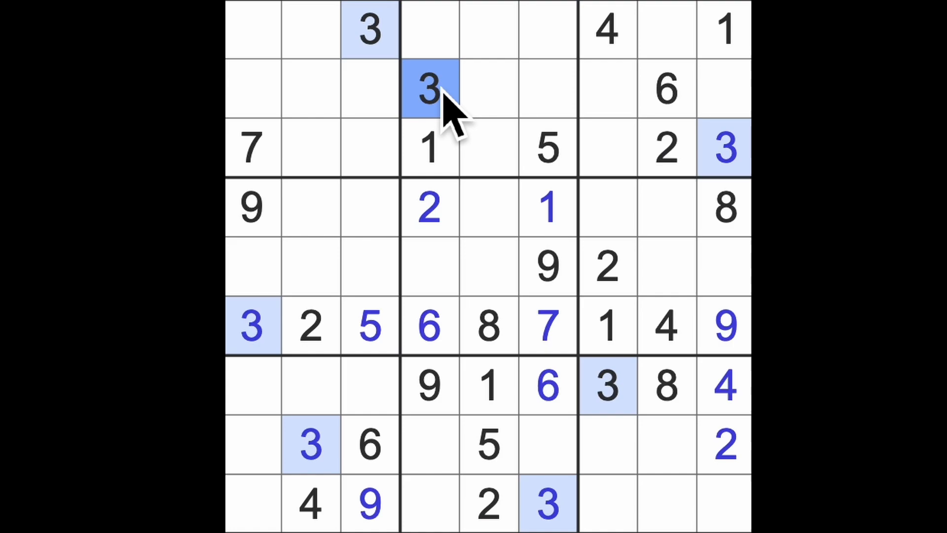
{"action": "left_click", "coordinate": [486, 266]}
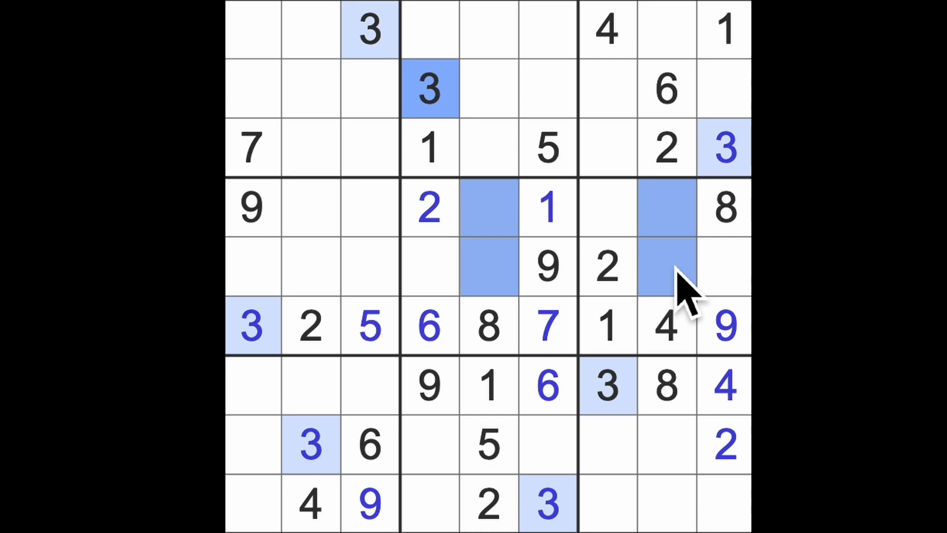
{"action": "mouse_move", "coordinate": [743, 411]}
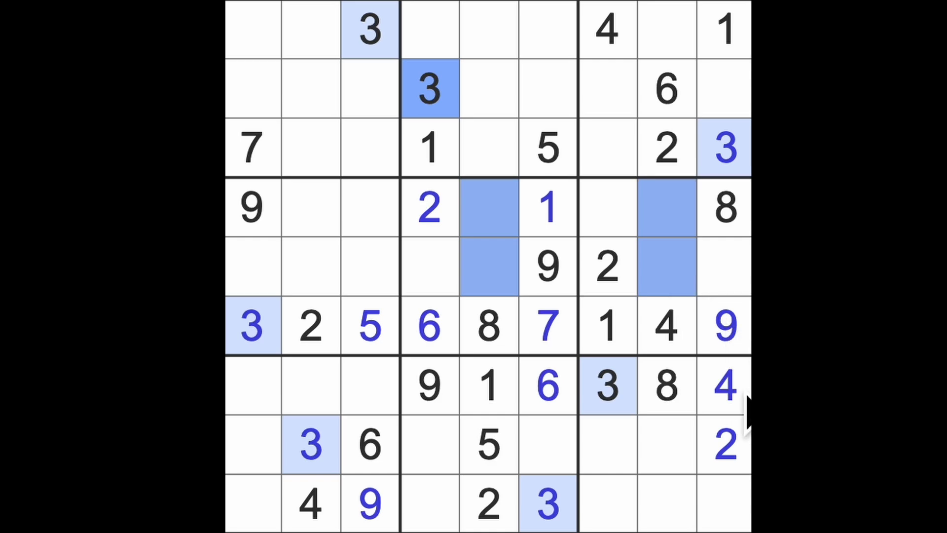
{"action": "left_click", "coordinate": [724, 385]}
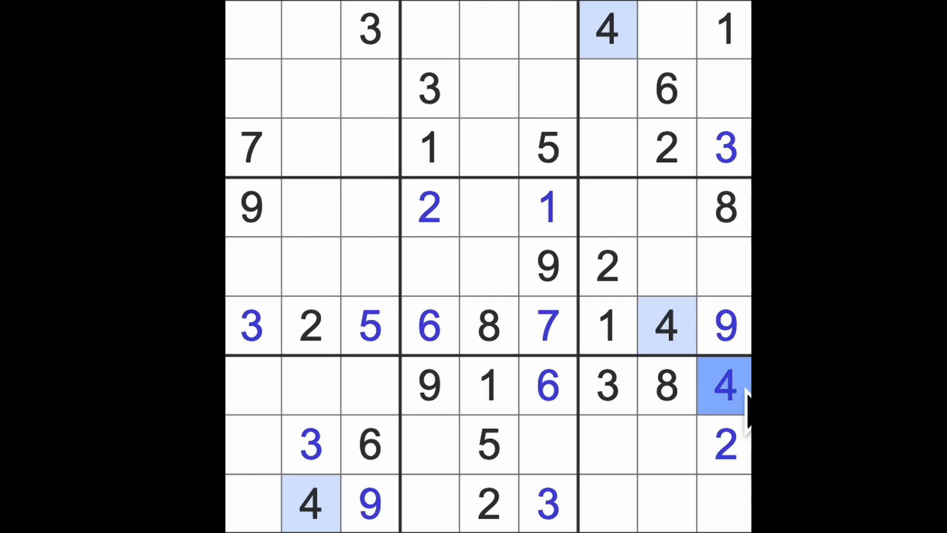
{"action": "left_click", "coordinate": [487, 446]}
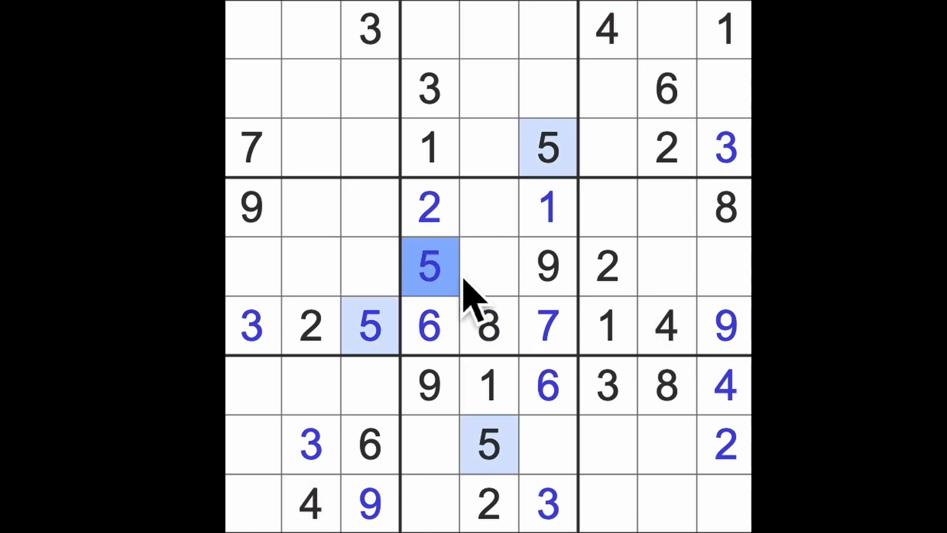
{"action": "left_click", "coordinate": [488, 266]}
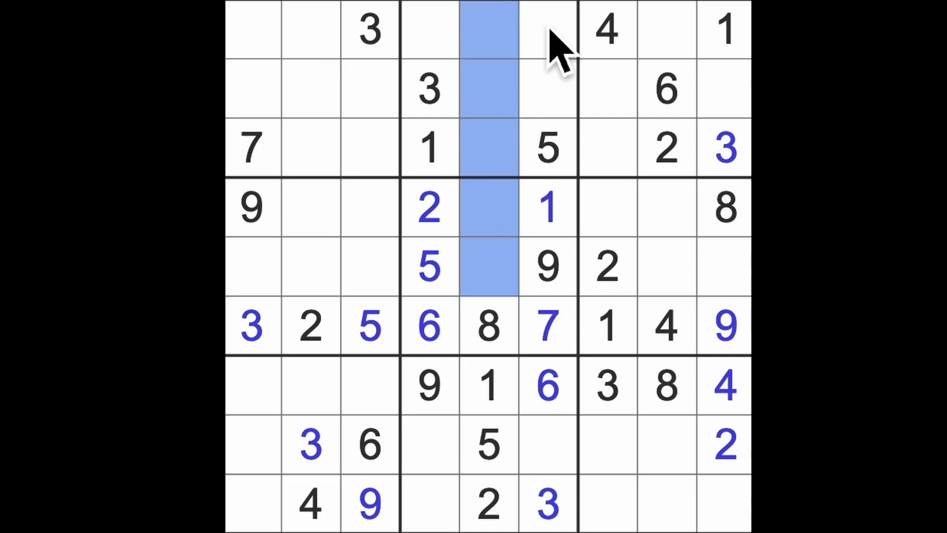
Step: Fill column 4 with 8, 4, 7 and column 6 with 2, 4, 8
{"action": "left_click", "coordinate": [547, 90]}
{"action": "type", "text": "4"}
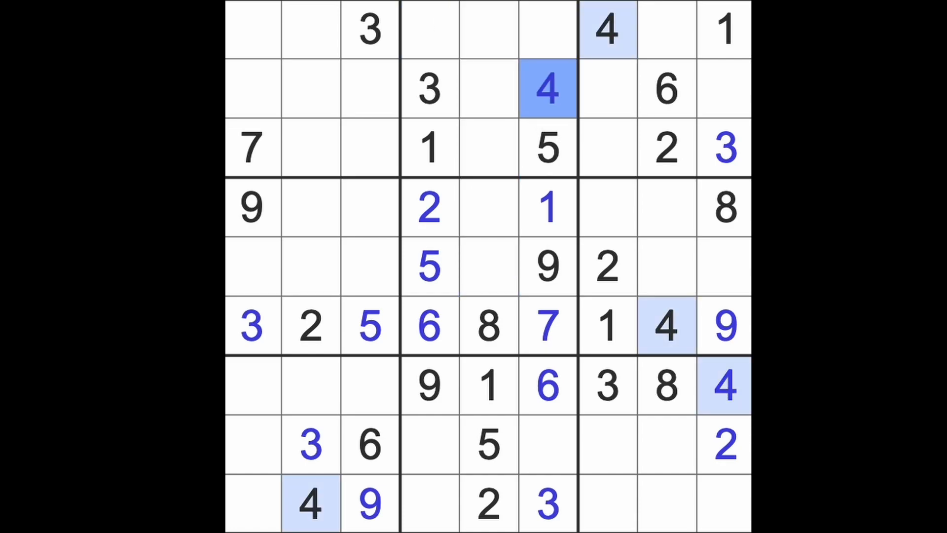
{"action": "left_click", "coordinate": [547, 444]}
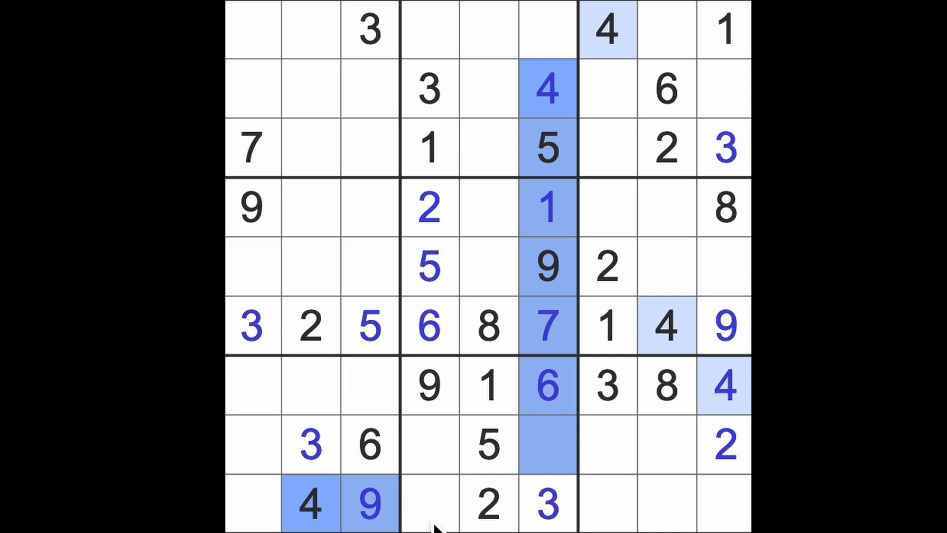
{"action": "left_click", "coordinate": [429, 445]}
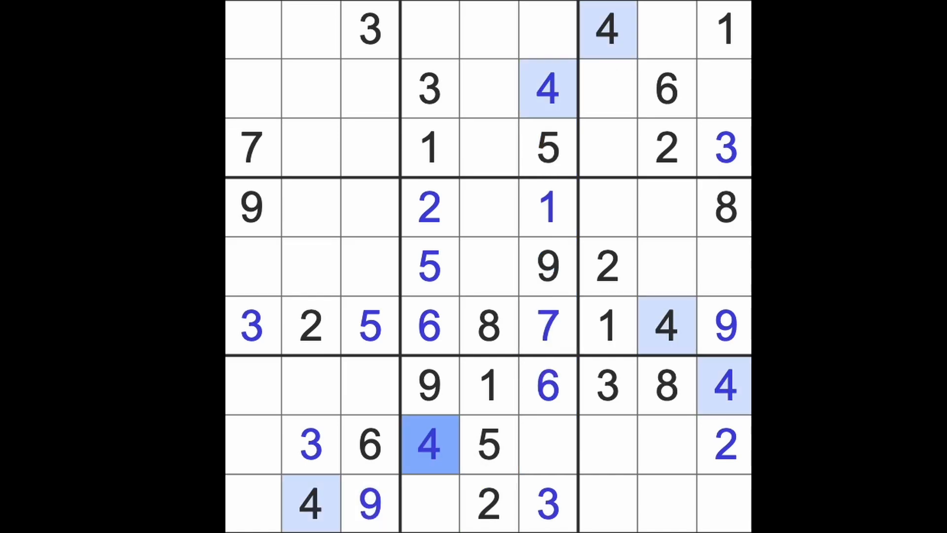
{"action": "mouse_move", "coordinate": [468, 516]}
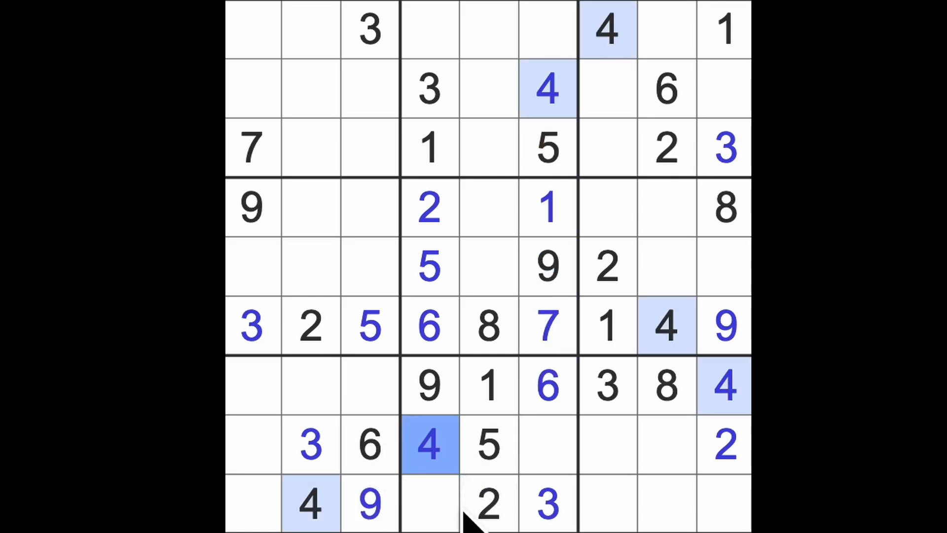
{"action": "left_click", "coordinate": [547, 325]}
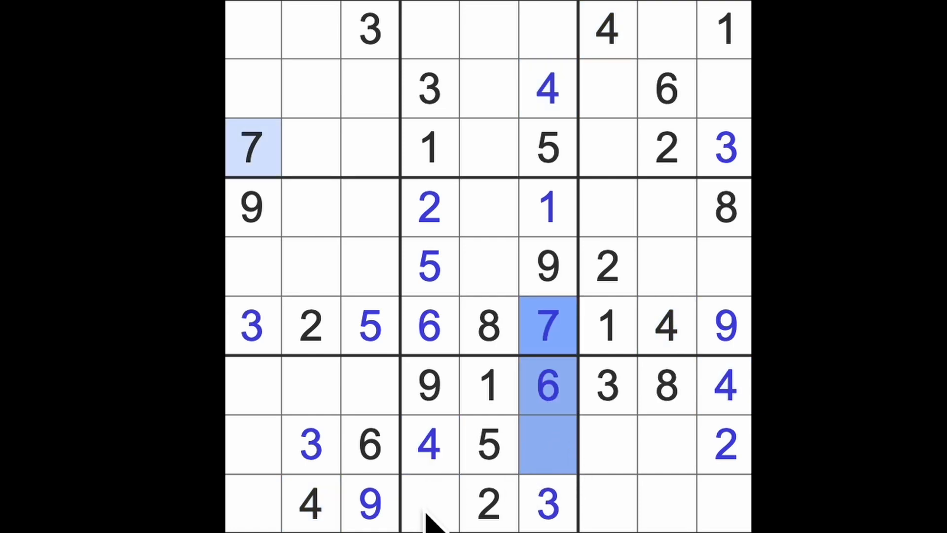
{"action": "left_click", "coordinate": [547, 445]}
{"action": "type", "text": "8"}
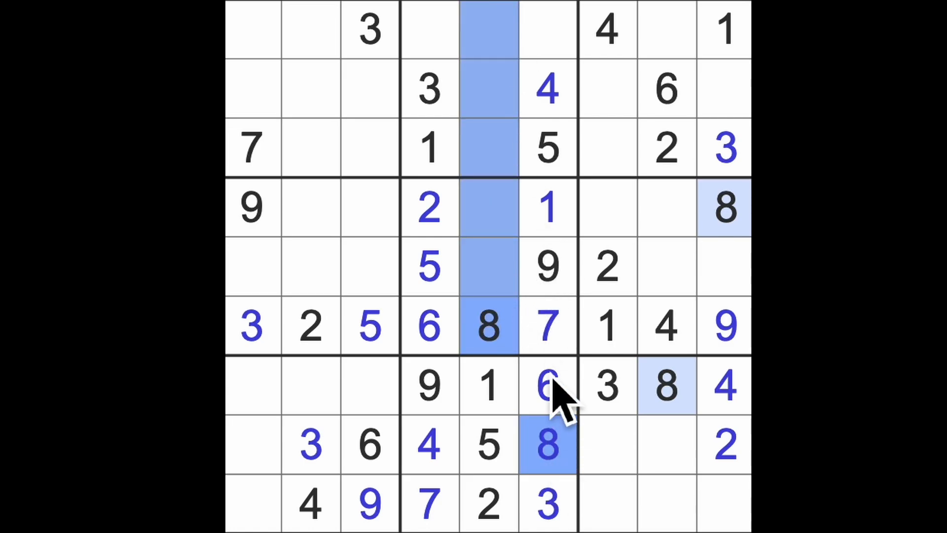
{"action": "left_click", "coordinate": [429, 30]}
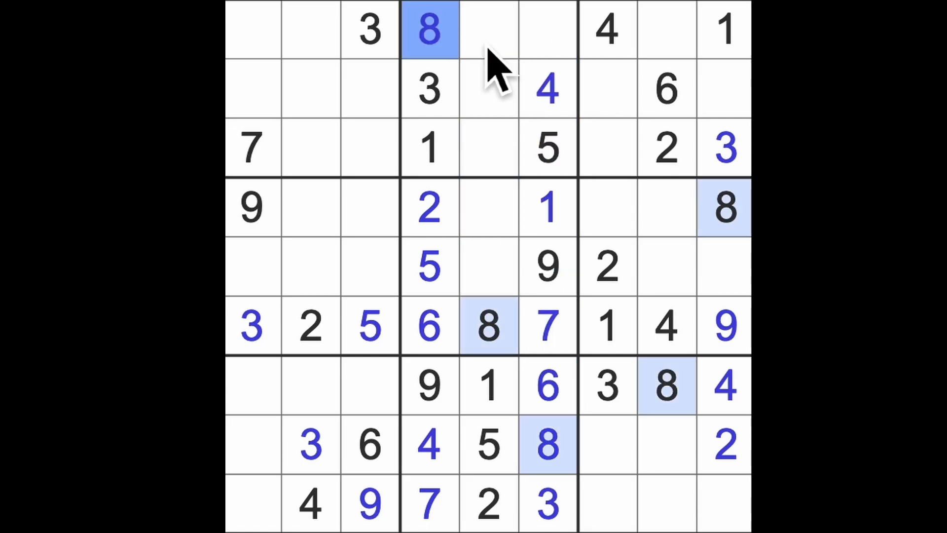
{"action": "left_click", "coordinate": [546, 30]}
{"action": "type", "text": "2"}
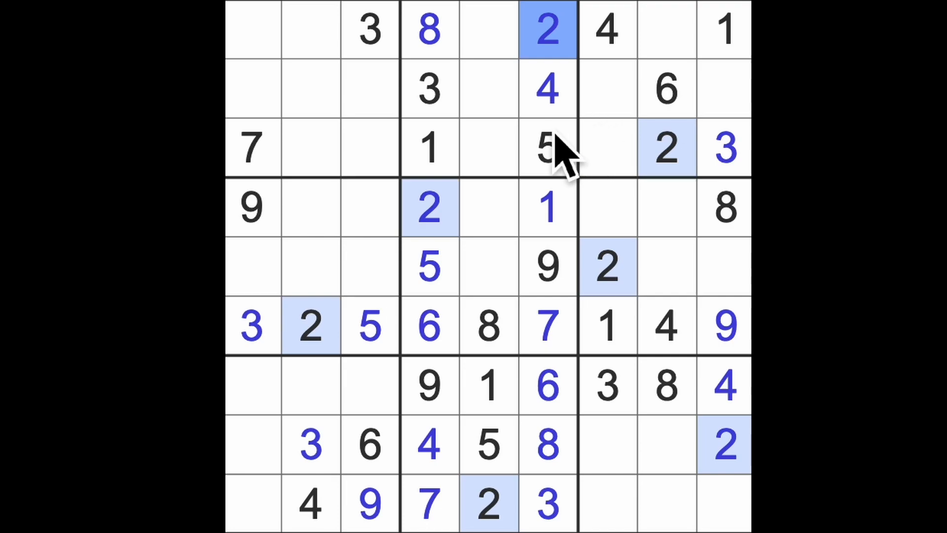
{"action": "left_click", "coordinate": [490, 148]}
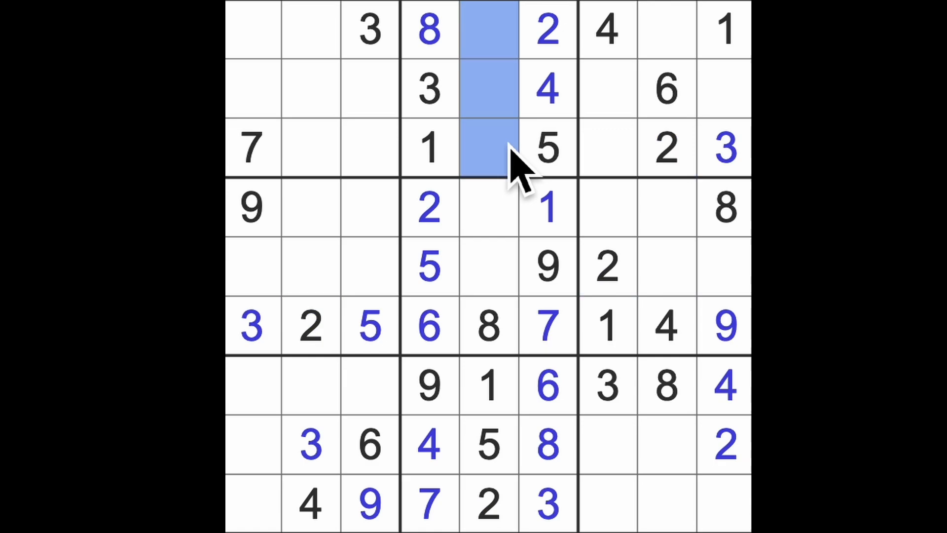
{"action": "left_click", "coordinate": [667, 88]}
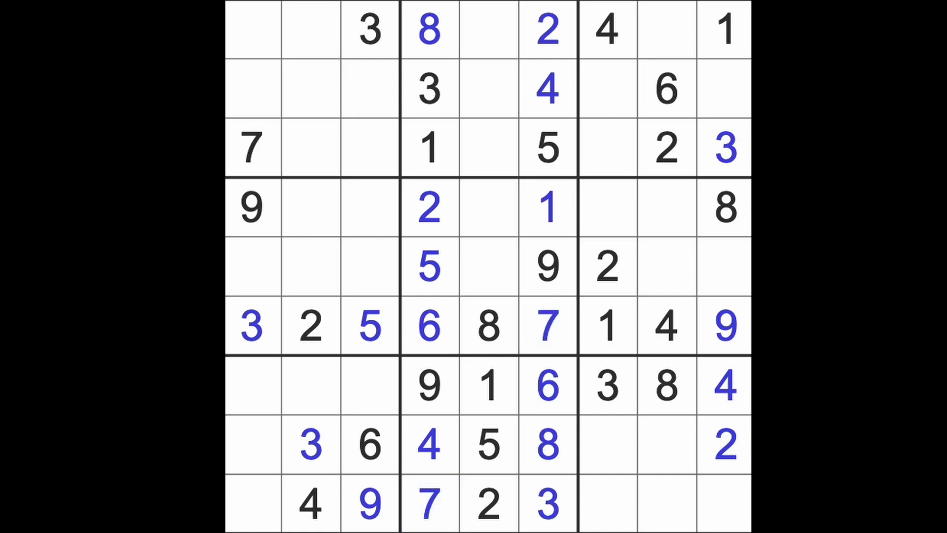
{"action": "mouse_move", "coordinate": [740, 57]}
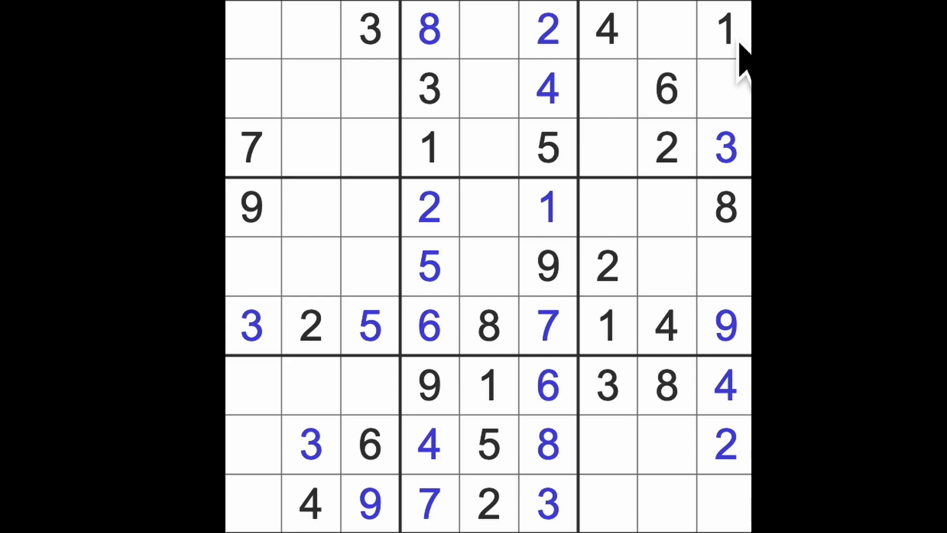
{"action": "left_click", "coordinate": [723, 29]}
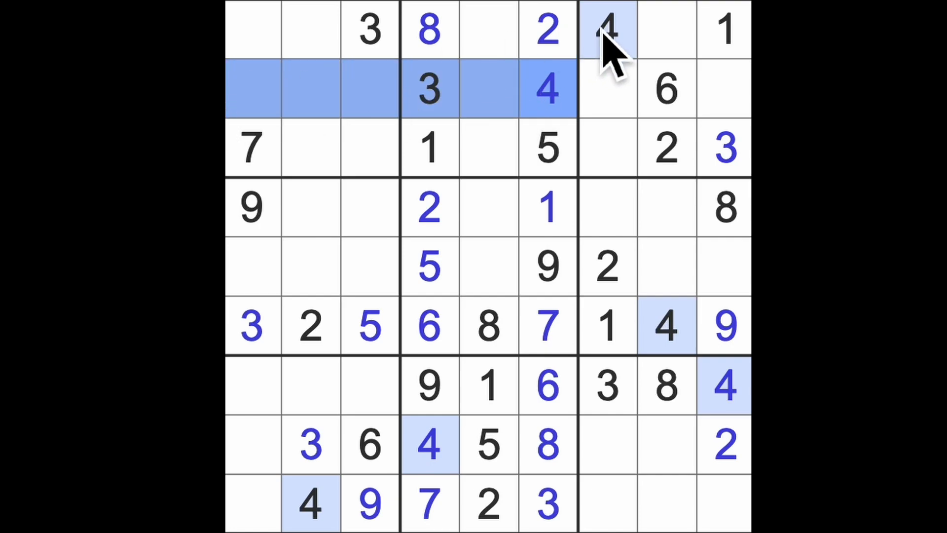
Step: Enter 4s at r3c3, r5c1 and r4c5, and 3s at r5c5 and r4c8
{"action": "left_click", "coordinate": [311, 207]}
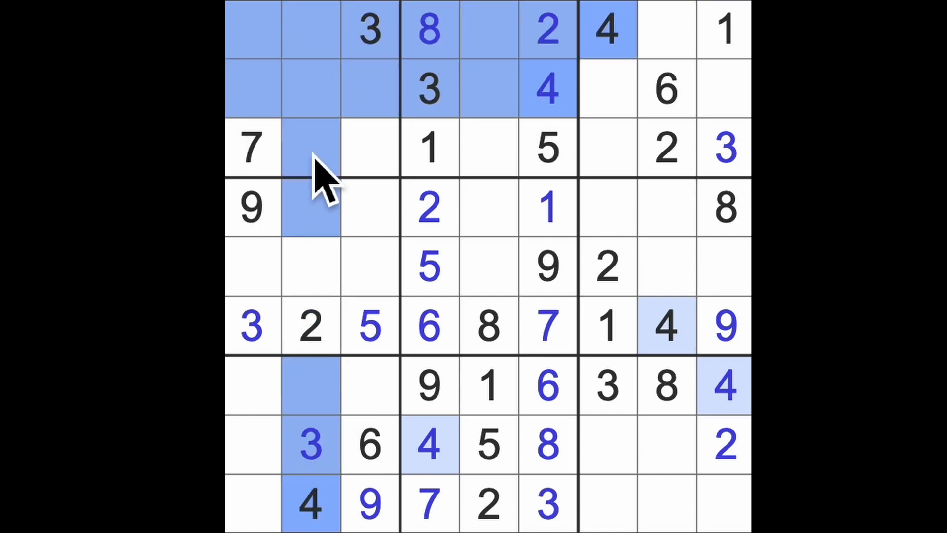
{"action": "left_click", "coordinate": [369, 148]}
{"action": "type", "text": "4"}
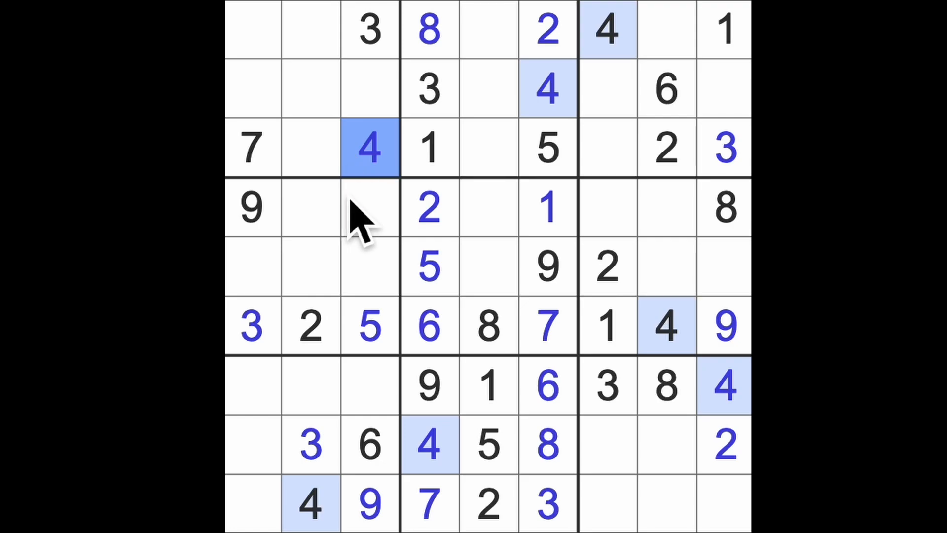
{"action": "mouse_move", "coordinate": [368, 218]}
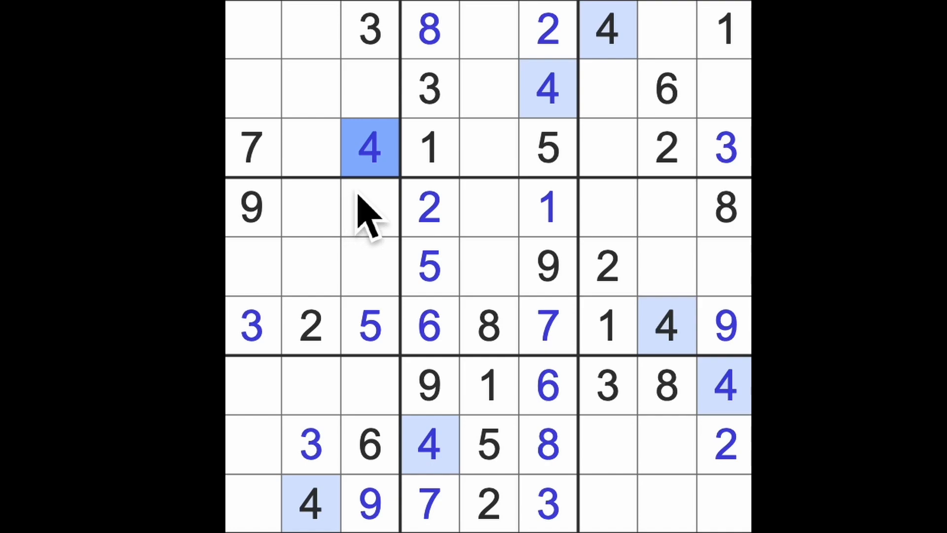
{"action": "left_click", "coordinate": [311, 326]}
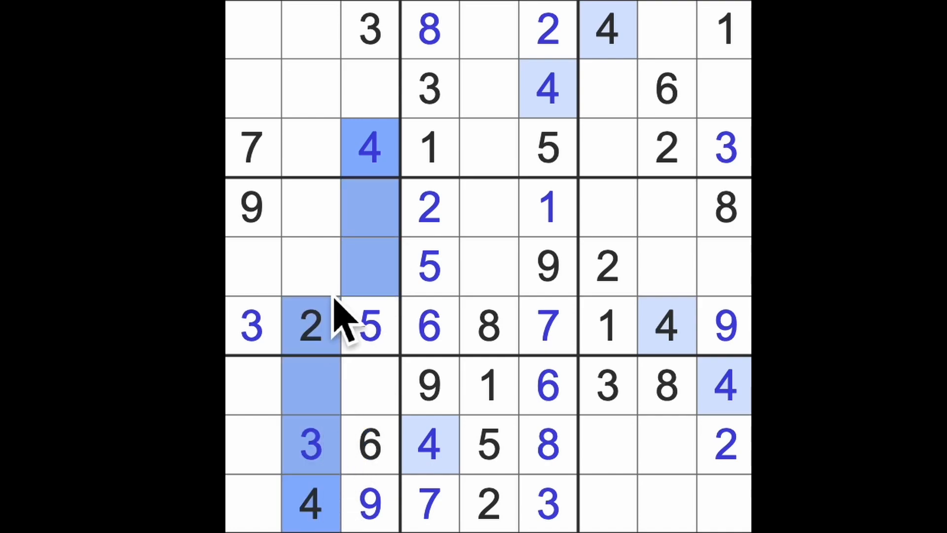
{"action": "left_click", "coordinate": [251, 267]}
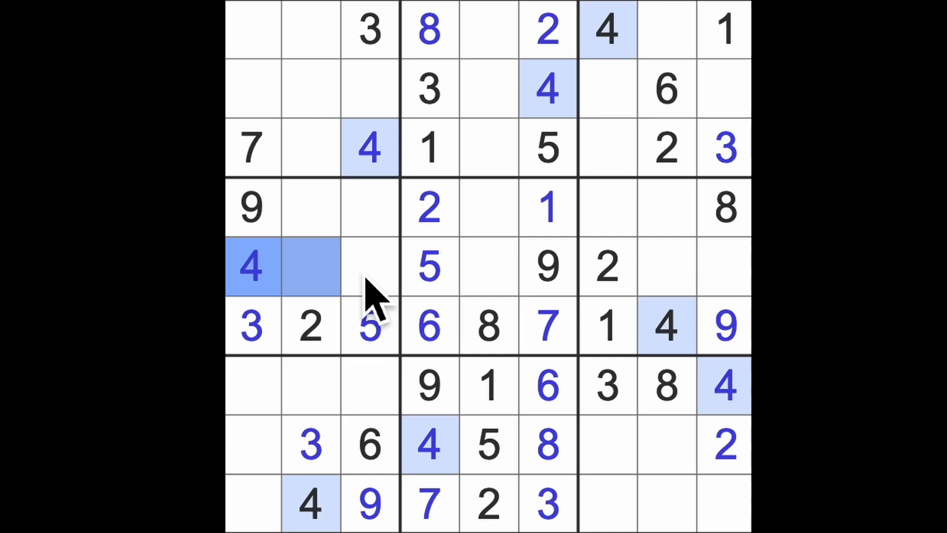
{"action": "left_click", "coordinate": [486, 207]}
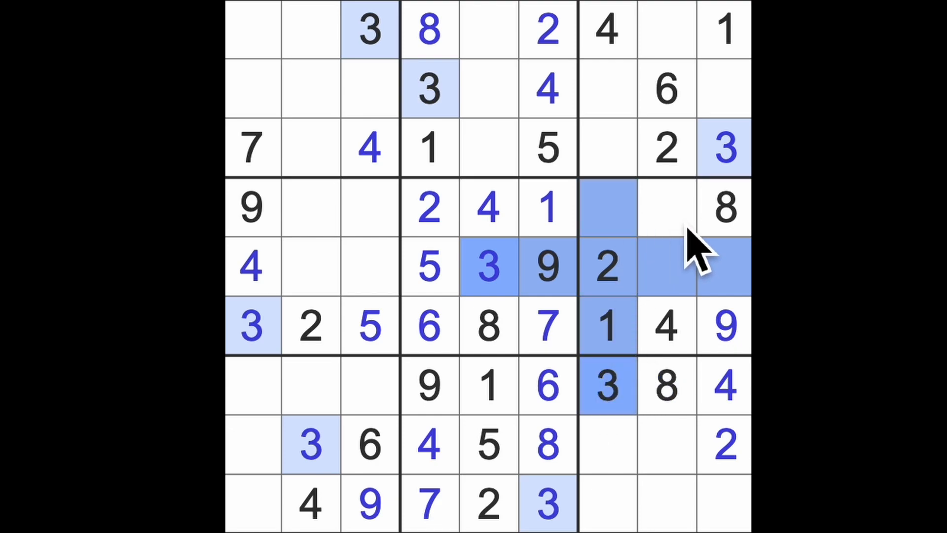
{"action": "left_click", "coordinate": [666, 207]}
{"action": "type", "text": "3"}
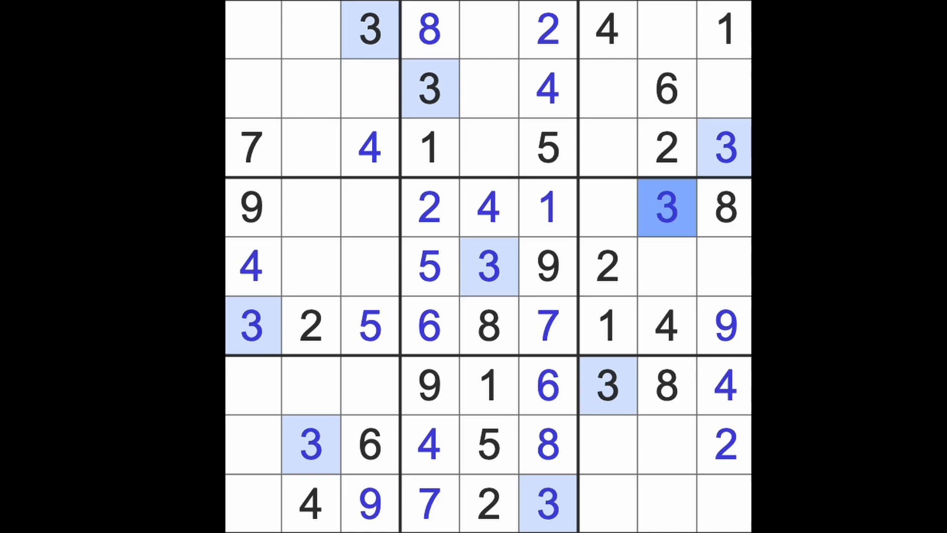
{"action": "mouse_move", "coordinate": [611, 242]}
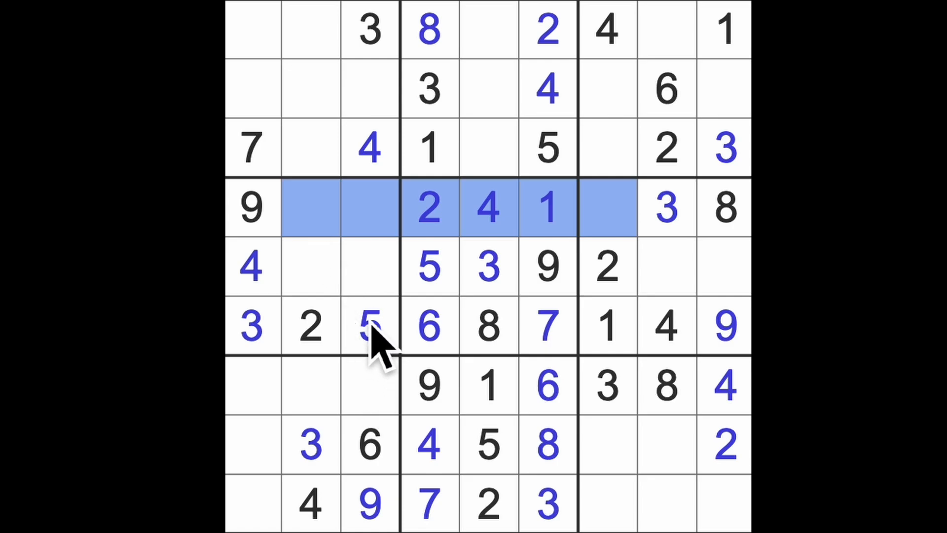
Step: Enter 7 at r4c3 and r7c2, 5 at r7c1 and 2 at r7c3
{"action": "left_click", "coordinate": [370, 208]}
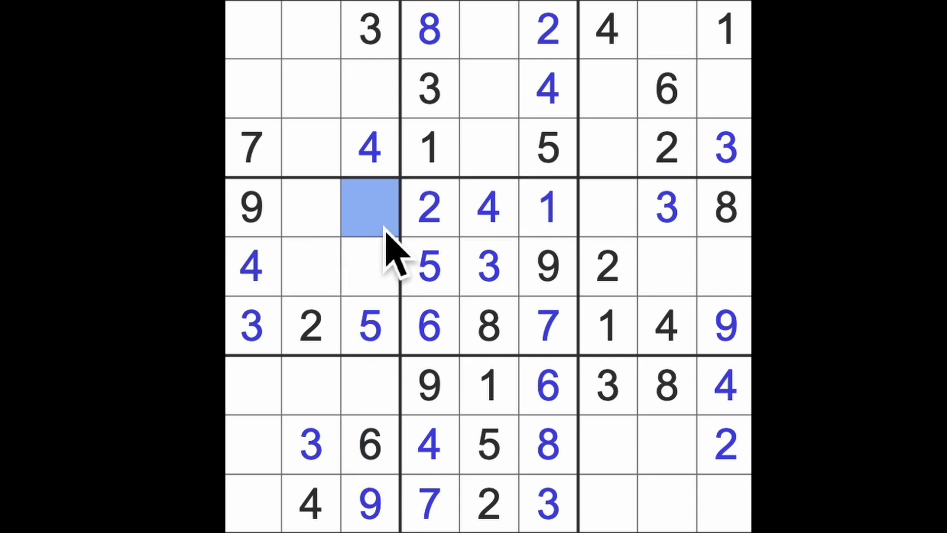
{"action": "type", "text": "7"}
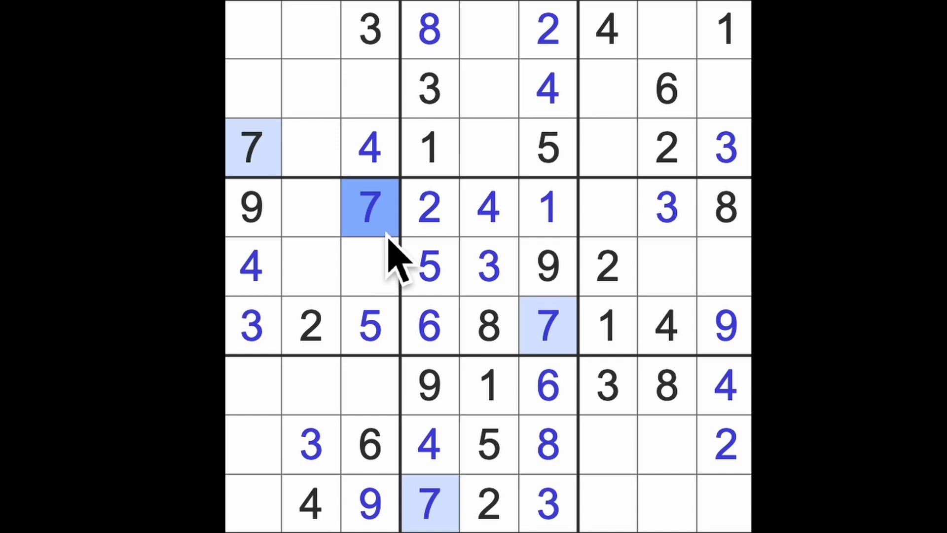
{"action": "left_click", "coordinate": [312, 387]}
{"action": "type", "text": "7"}
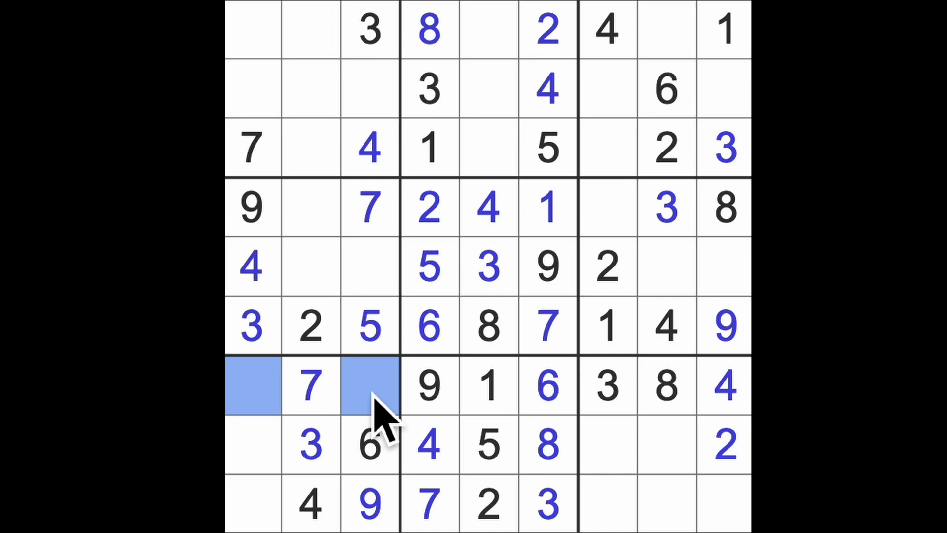
{"action": "mouse_move", "coordinate": [392, 405]}
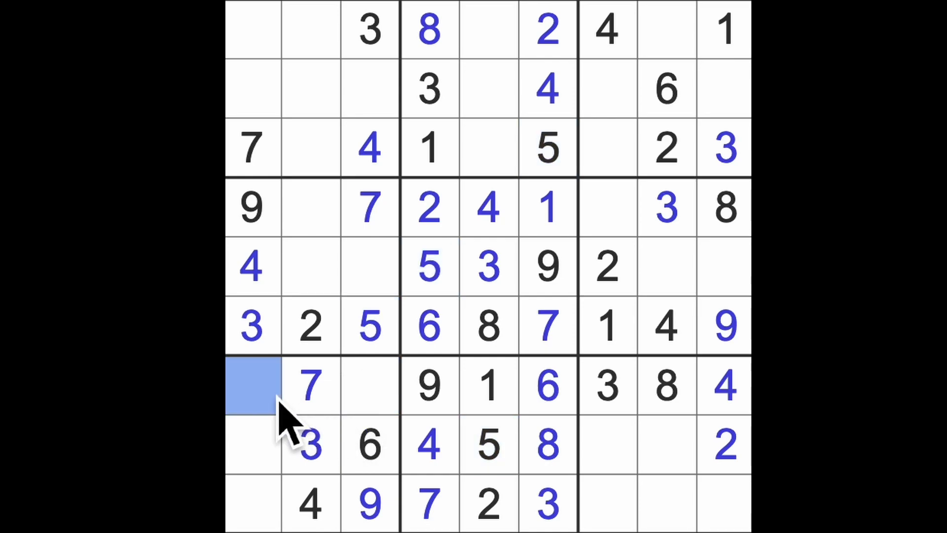
{"action": "left_click", "coordinate": [369, 385]}
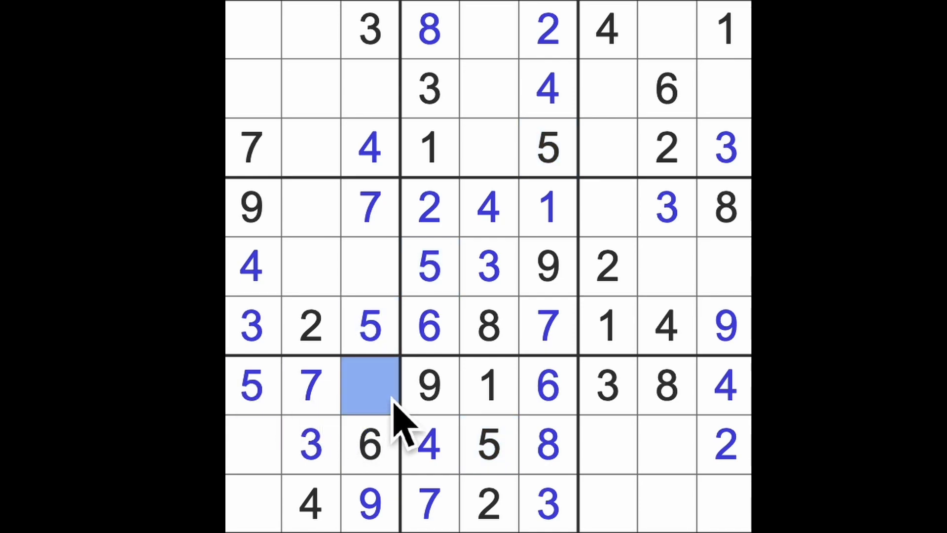
{"action": "left_click", "coordinate": [369, 385]}
{"action": "type", "text": "2"}
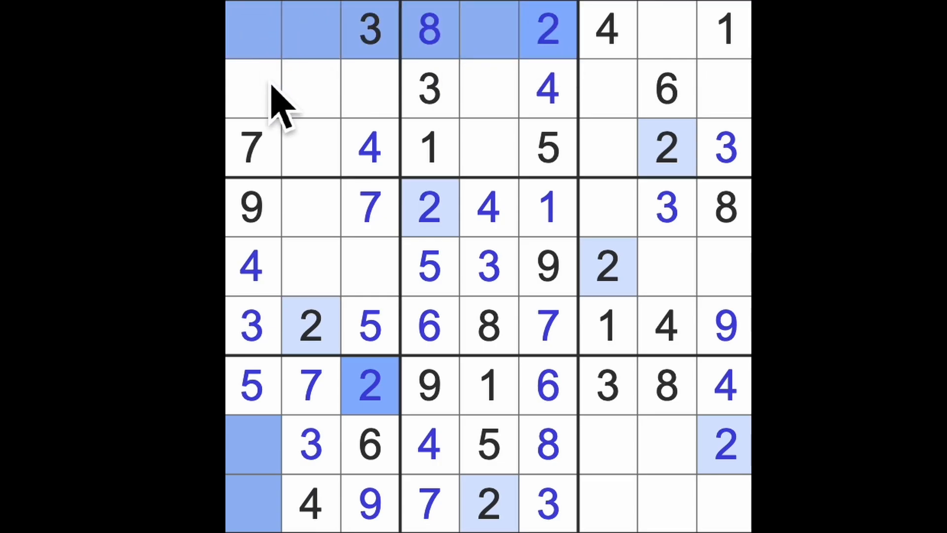
Step: Place 2 at r2c1 and 6 at r4c2 after highlighting the 8s
{"action": "left_click", "coordinate": [252, 89]}
{"action": "type", "text": "2"}
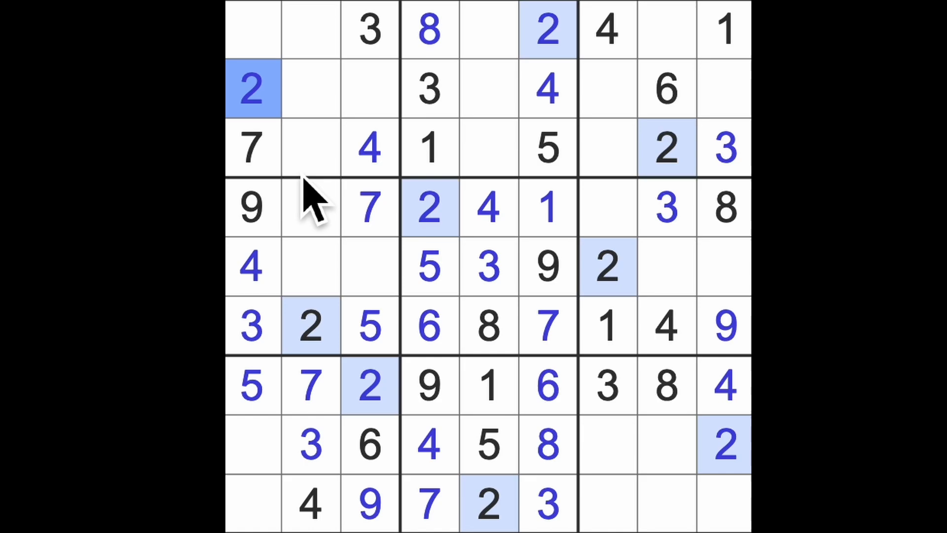
{"action": "mouse_move", "coordinate": [710, 256]}
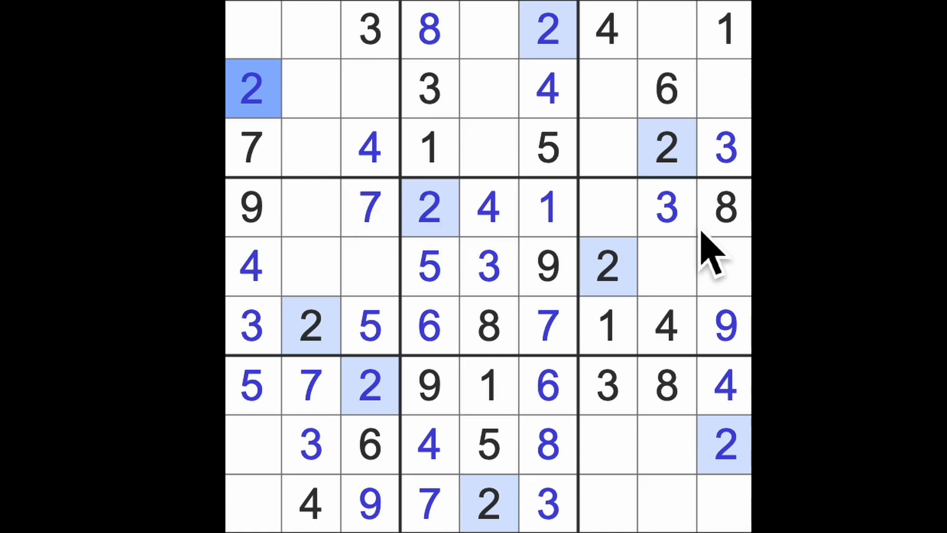
{"action": "mouse_move", "coordinate": [728, 239]}
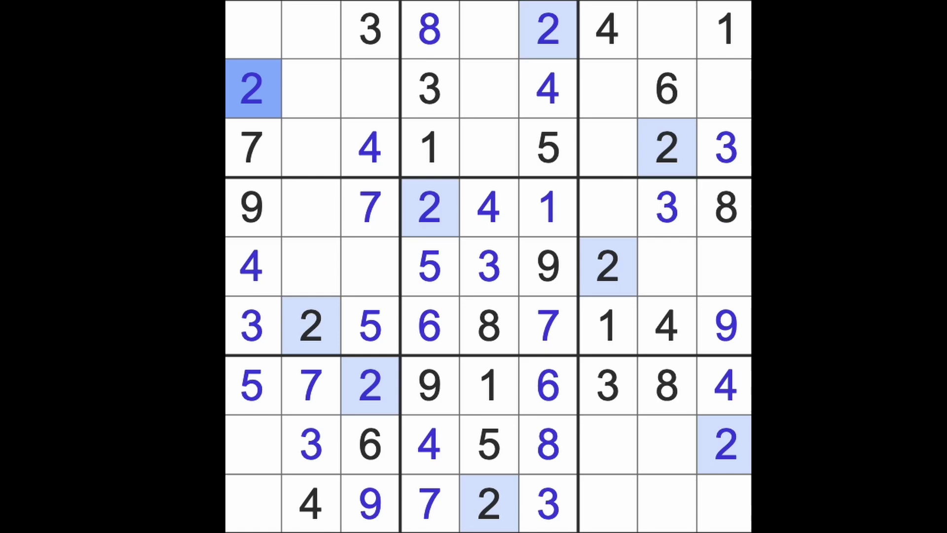
{"action": "left_click", "coordinate": [548, 208]}
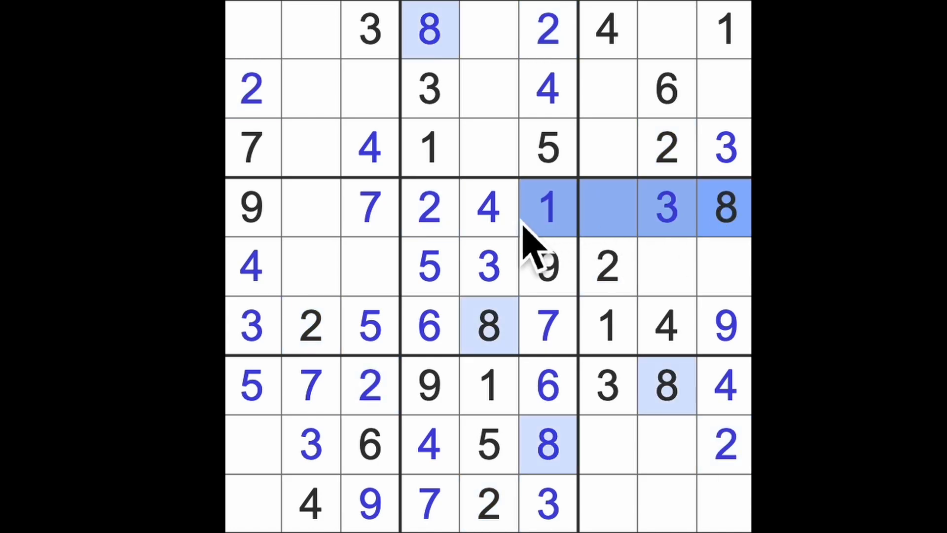
{"action": "left_click", "coordinate": [312, 266]}
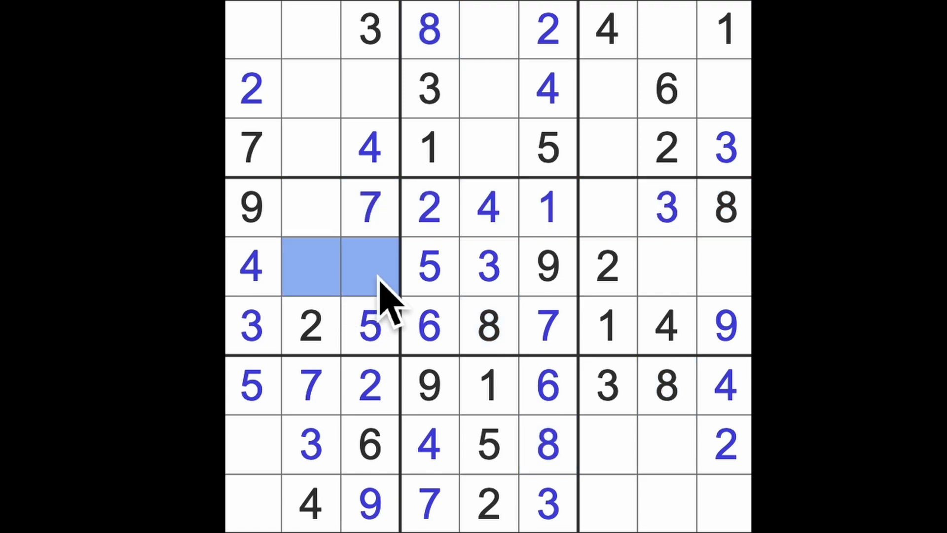
{"action": "left_click", "coordinate": [310, 207]}
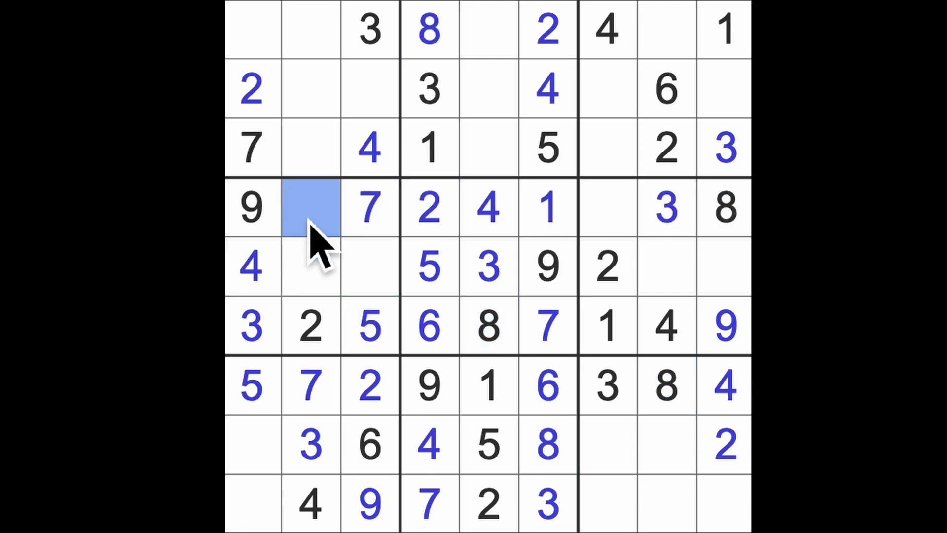
{"action": "type", "text": "6"}
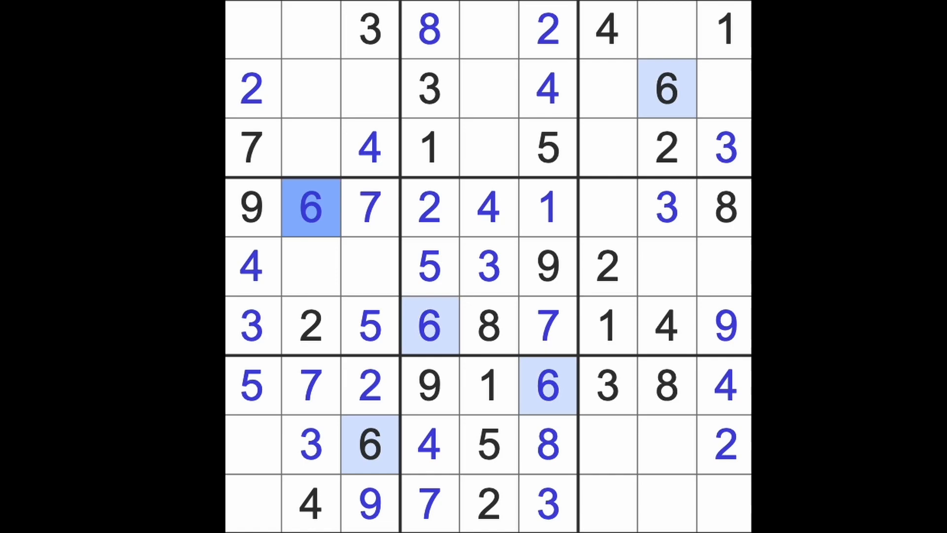
Step: Enter 7 at R8C7 and R2C9, and 5 at R9C9 and R1C8
{"action": "left_click", "coordinate": [608, 208]}
{"action": "type", "text": "5"}
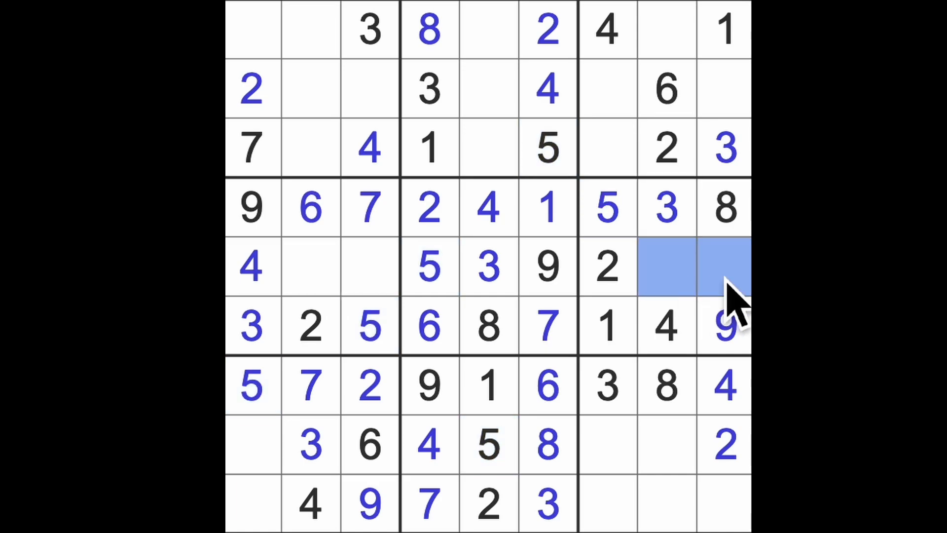
{"action": "mouse_move", "coordinate": [731, 200]}
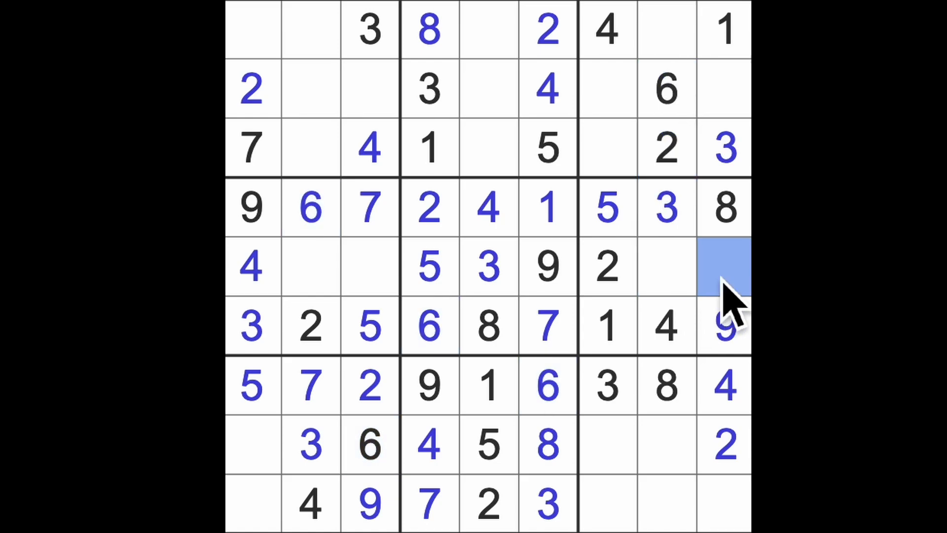
{"action": "left_click", "coordinate": [666, 267]}
{"action": "type", "text": "7"}
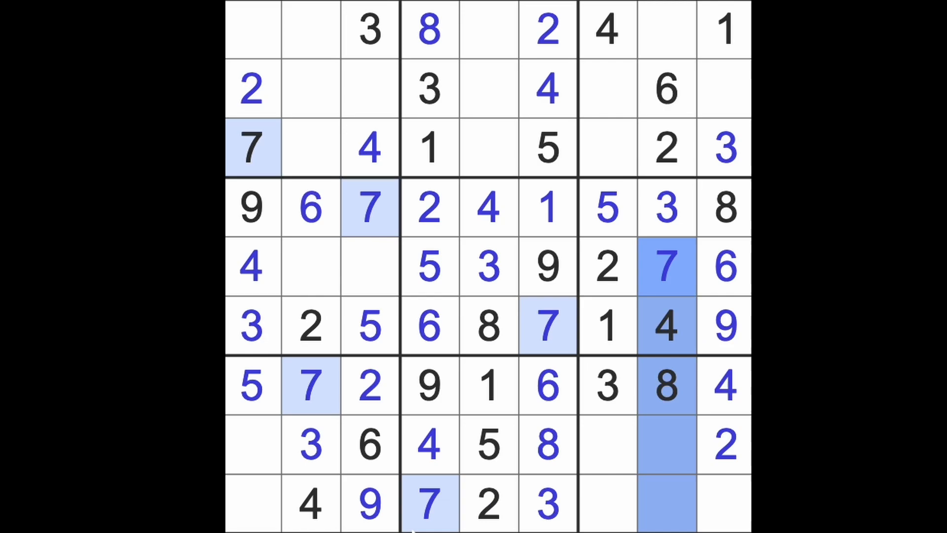
{"action": "left_click", "coordinate": [607, 444]}
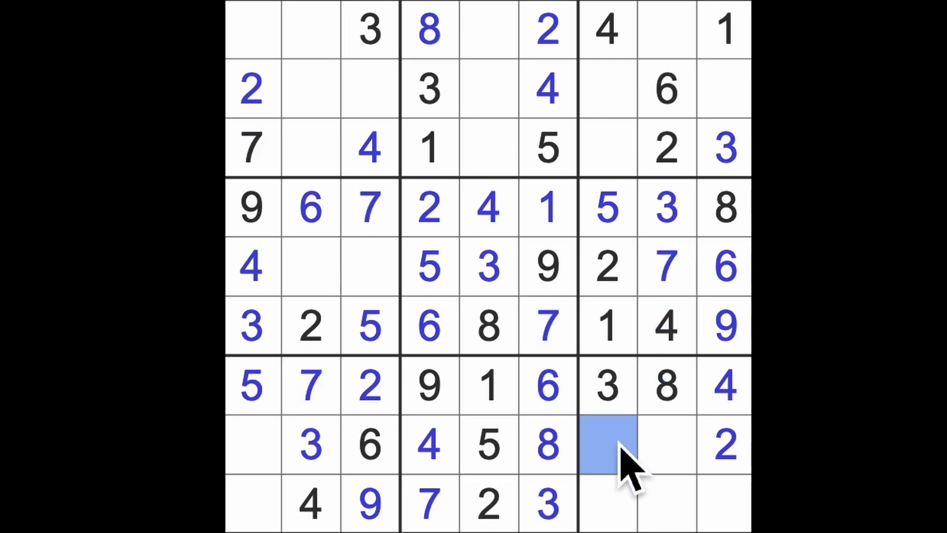
{"action": "left_click", "coordinate": [607, 444]}
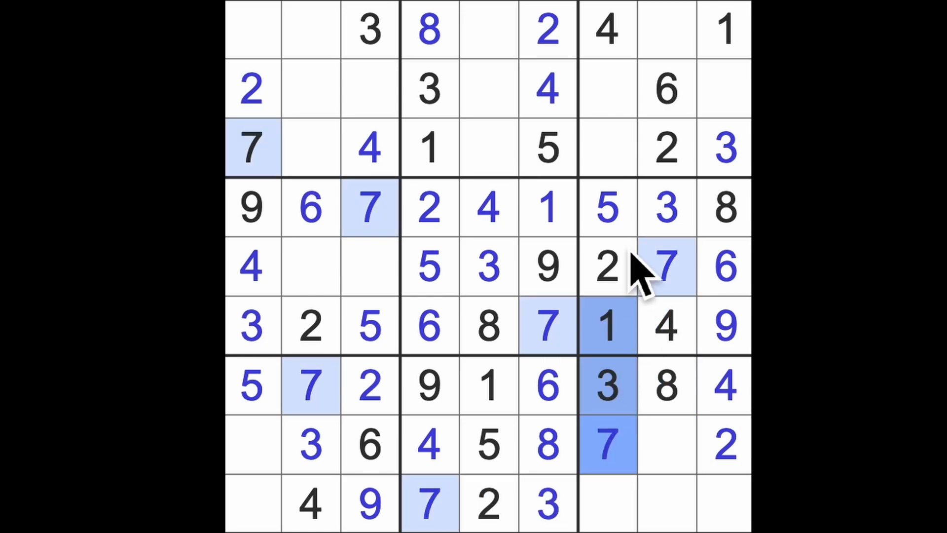
{"action": "left_click", "coordinate": [723, 90]}
{"action": "type", "text": "7"}
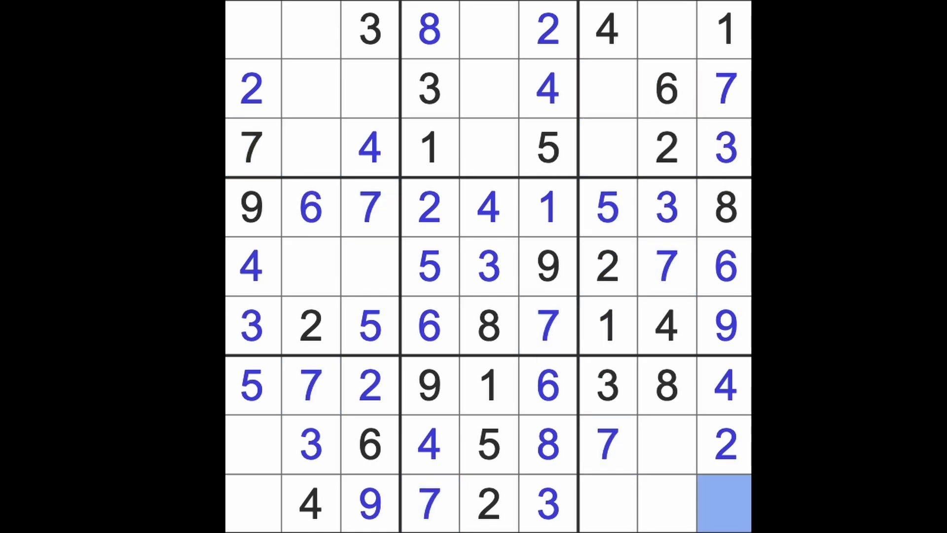
{"action": "left_click", "coordinate": [723, 504]}
{"action": "type", "text": "5"}
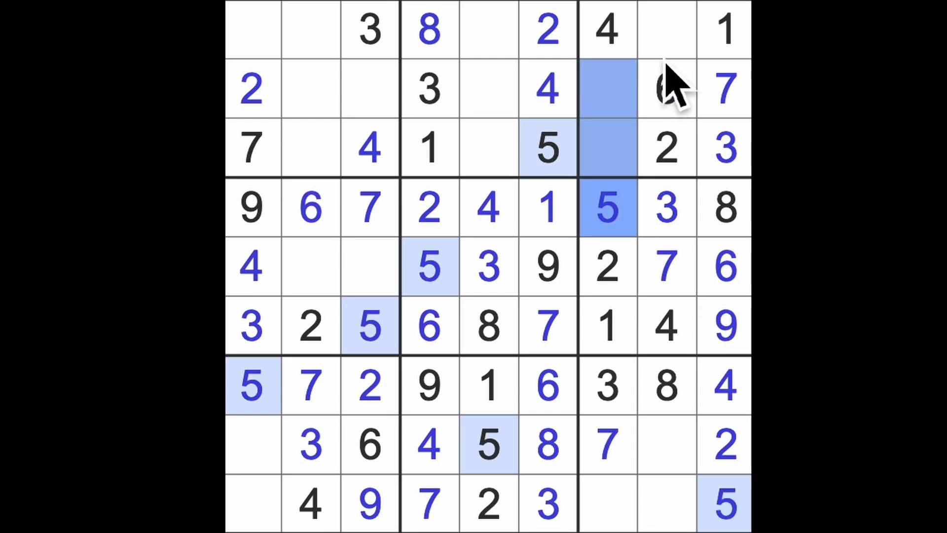
{"action": "left_click", "coordinate": [667, 29]}
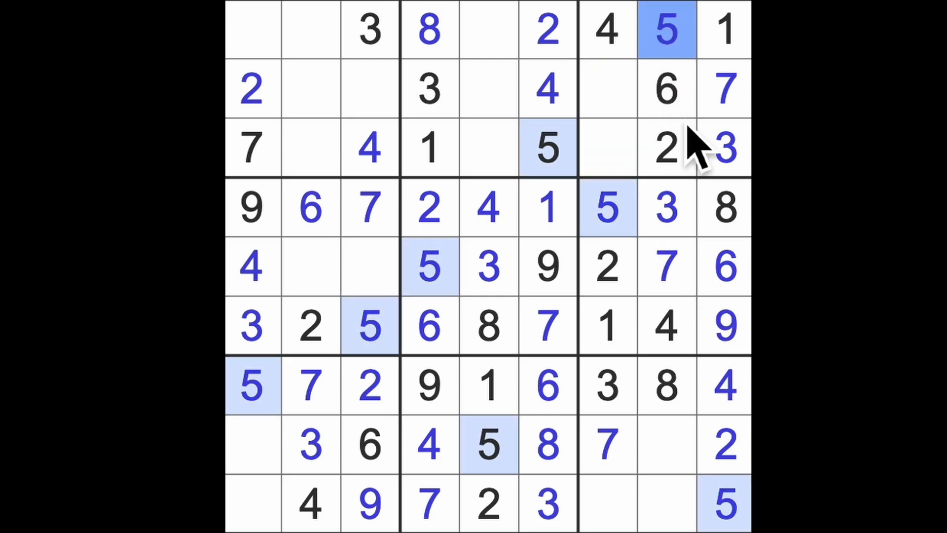
{"action": "left_click", "coordinate": [607, 89]}
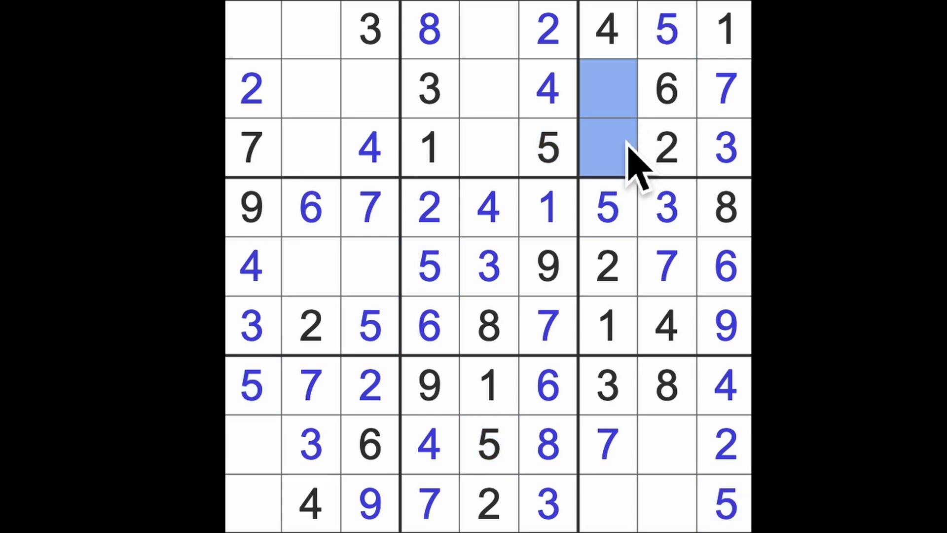
Step: Enter 6 at R9C7, 9 at R8C8, 1 at R9C8, 8 bottom-left, and 6 at R1C1
{"action": "left_click", "coordinate": [607, 504]}
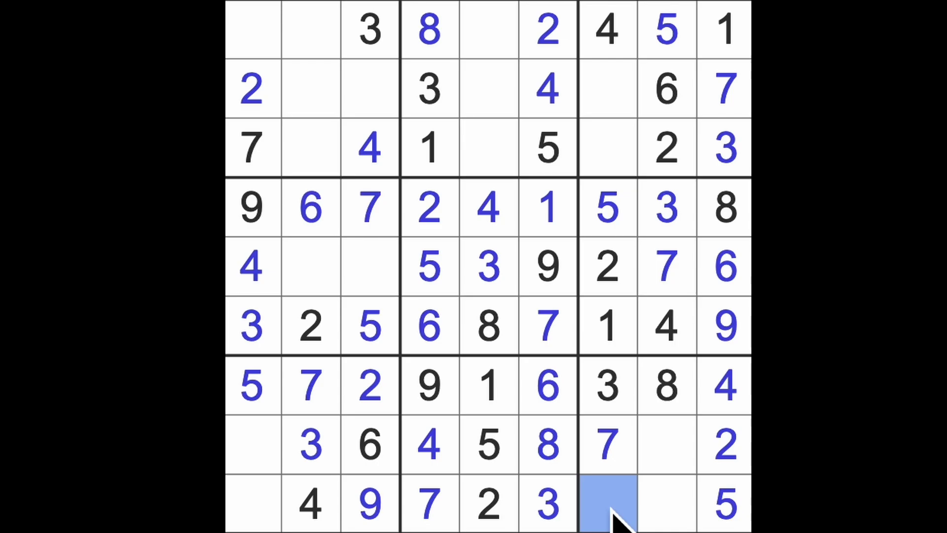
{"action": "left_click", "coordinate": [607, 504]}
{"action": "type", "text": "6"}
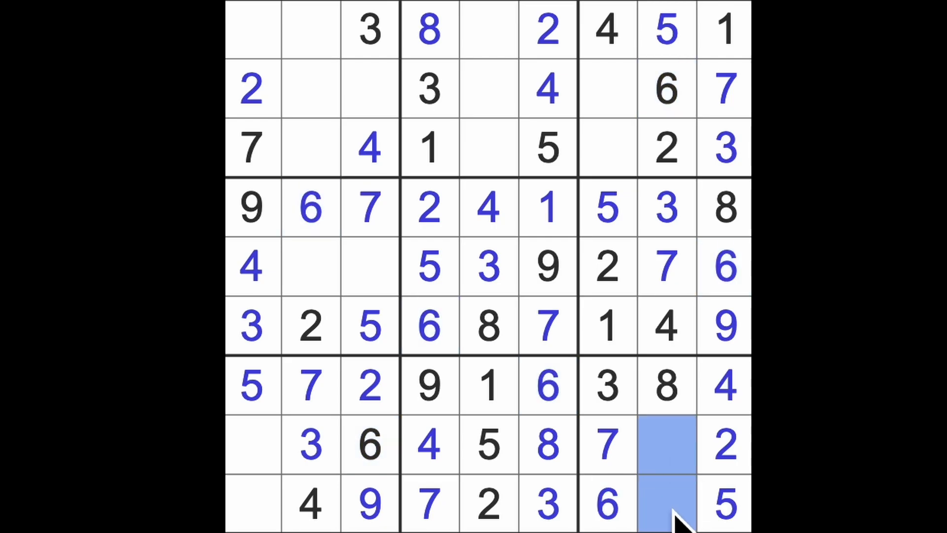
{"action": "left_click", "coordinate": [665, 504]}
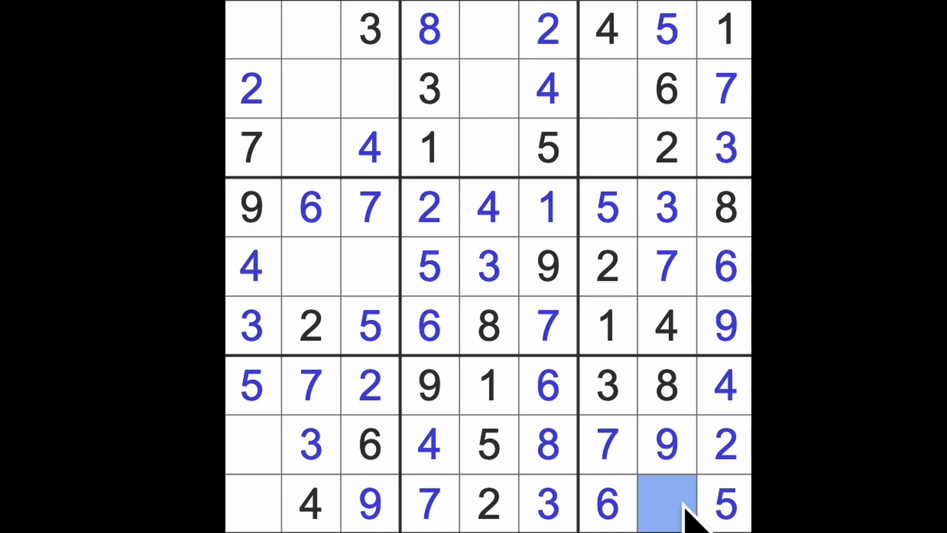
{"action": "left_click", "coordinate": [252, 444]}
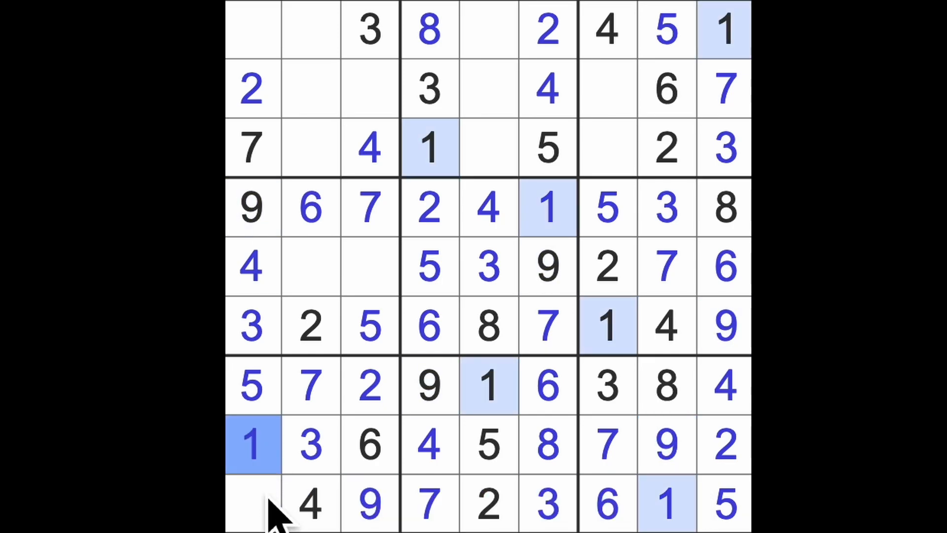
{"action": "left_click", "coordinate": [252, 504]}
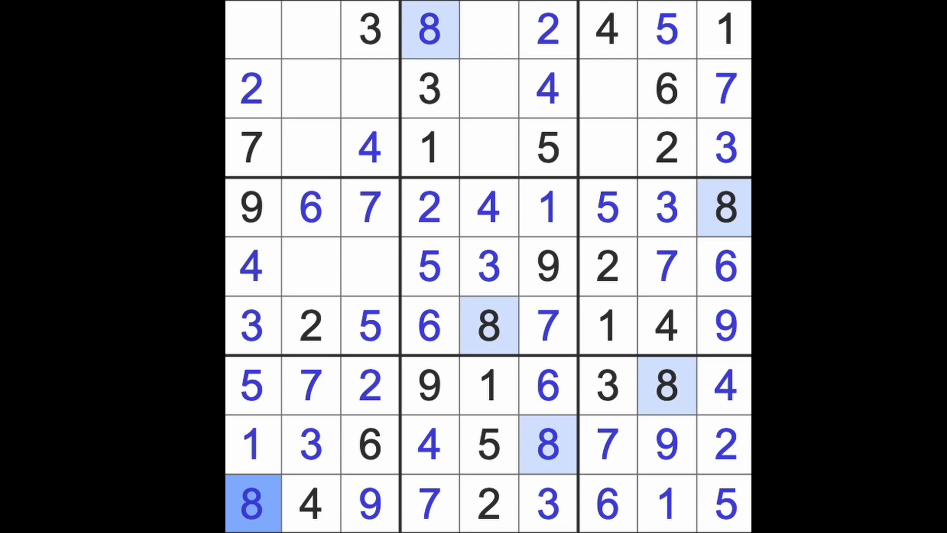
{"action": "left_click", "coordinate": [253, 29]}
{"action": "type", "text": "6"}
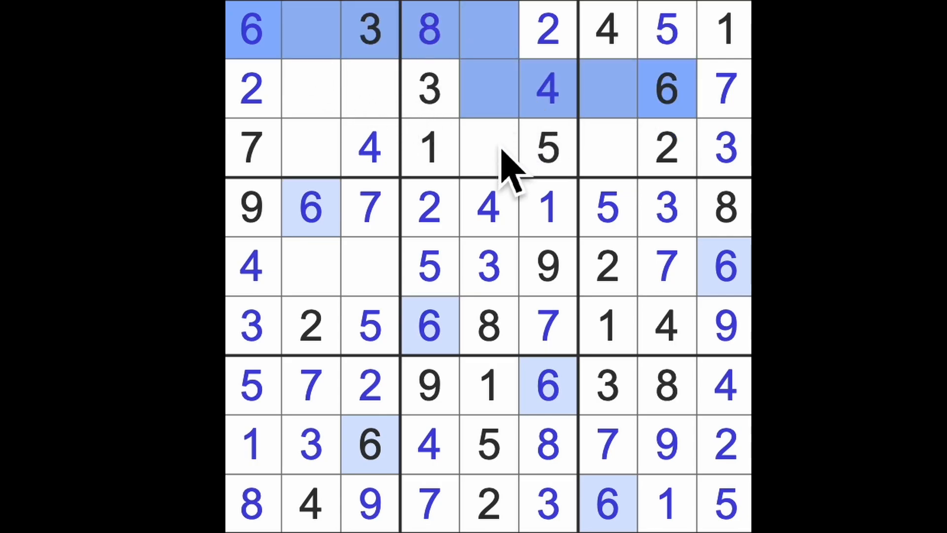
Step: Place 6 at R3C5, highlight all 1s and 5s, then enter 5 at R2C2
{"action": "left_click", "coordinate": [488, 147]}
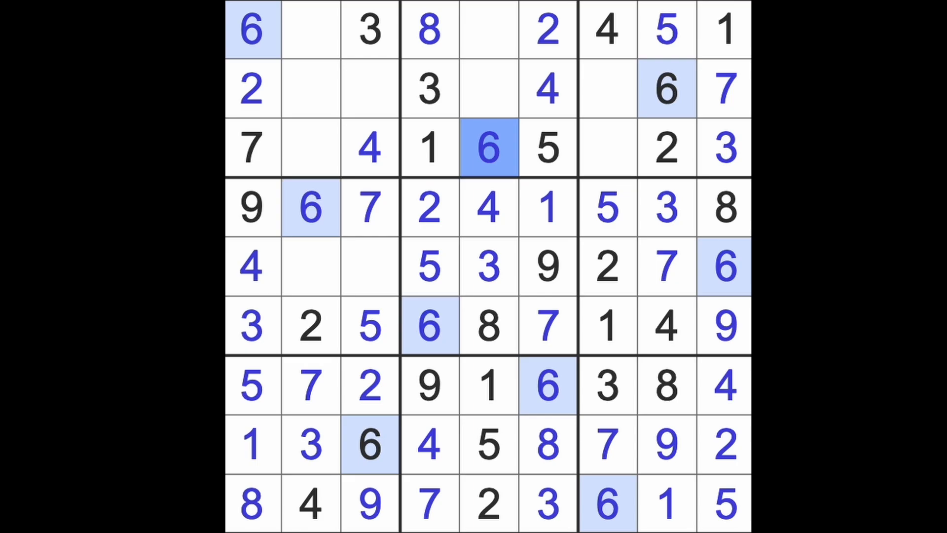
{"action": "mouse_move", "coordinate": [595, 154]}
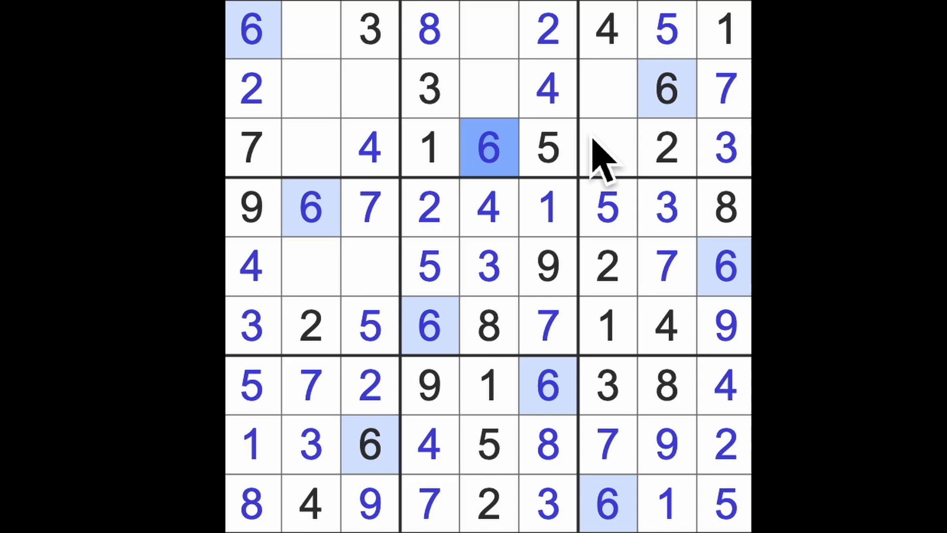
{"action": "left_click", "coordinate": [724, 30]}
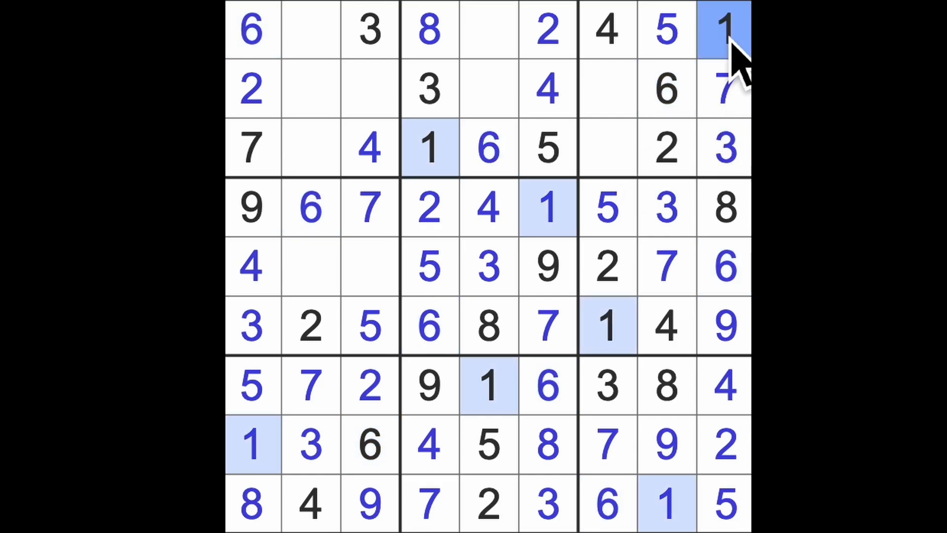
{"action": "mouse_move", "coordinate": [740, 67]}
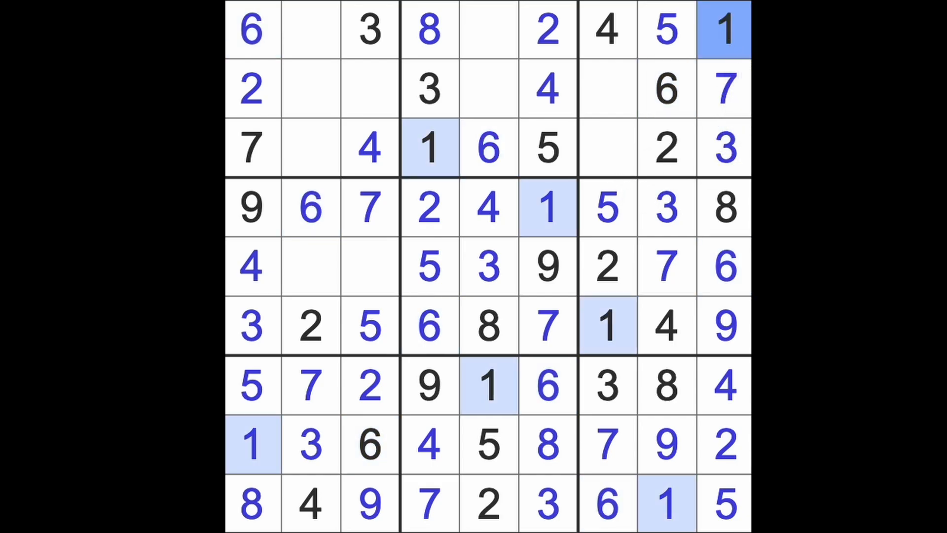
{"action": "left_click", "coordinate": [608, 207]}
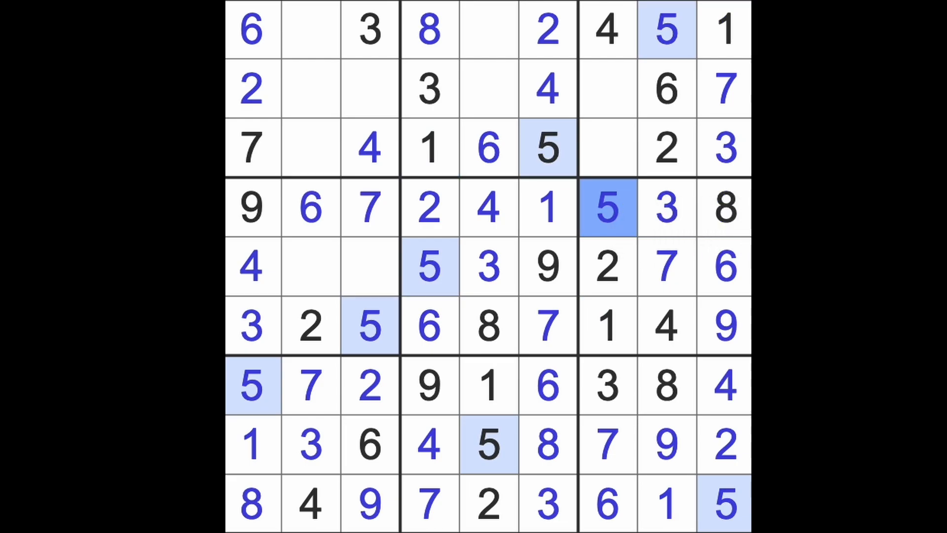
{"action": "left_click", "coordinate": [311, 29]}
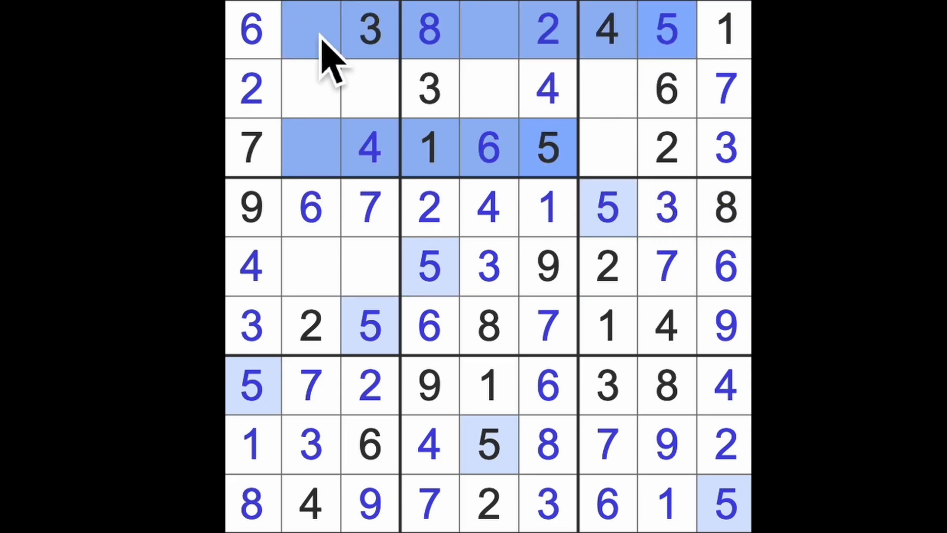
{"action": "left_click", "coordinate": [312, 89]}
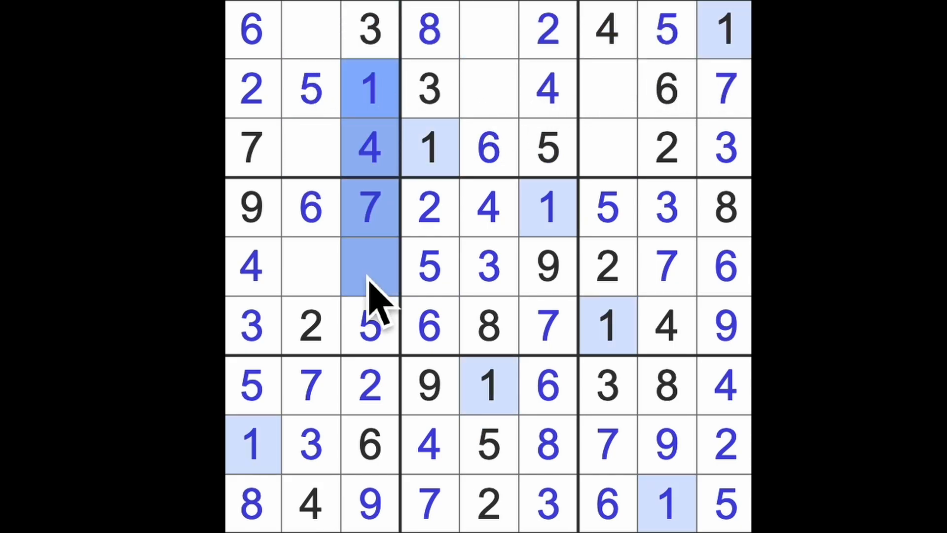
Step: Place 8 at R5C3, 9 at R3C7 and 9 at R2C5
{"action": "left_click", "coordinate": [310, 267]}
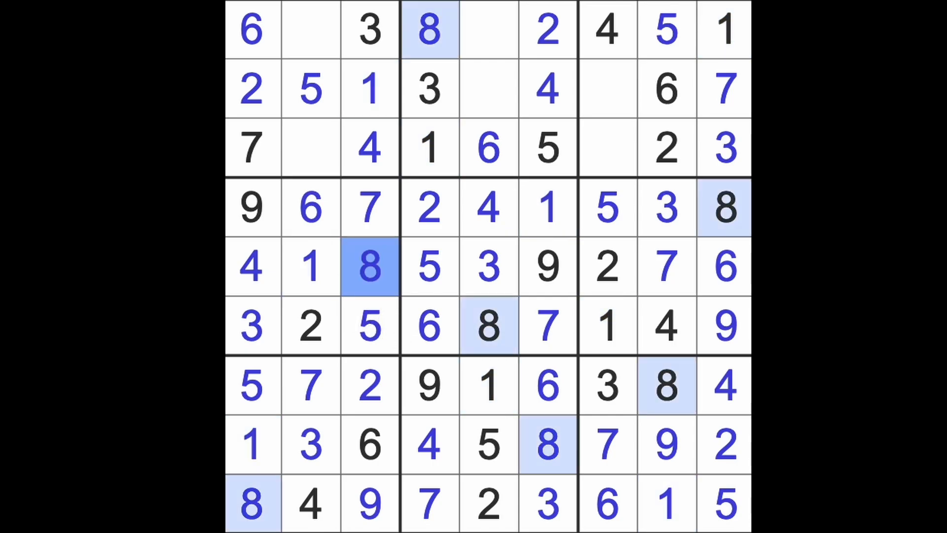
{"action": "left_click", "coordinate": [311, 29]}
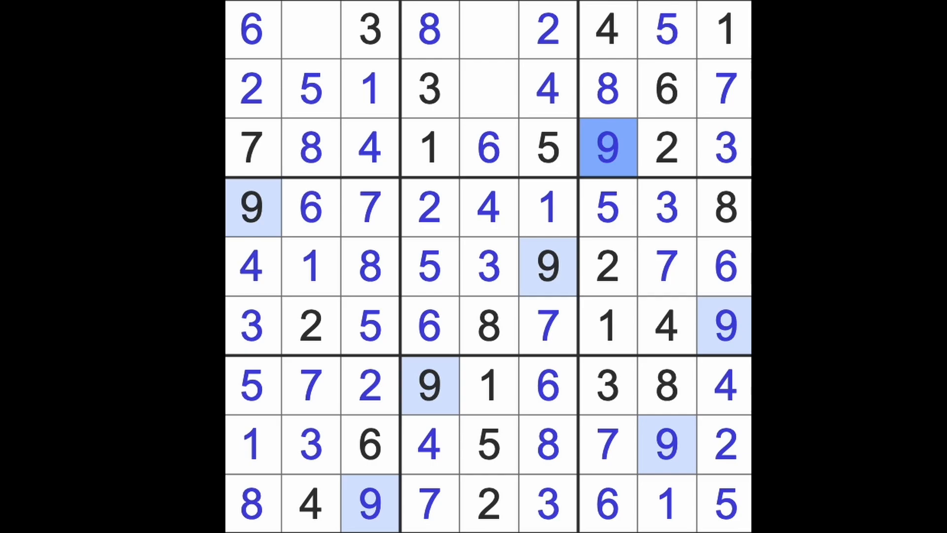
{"action": "mouse_move", "coordinate": [311, 211]}
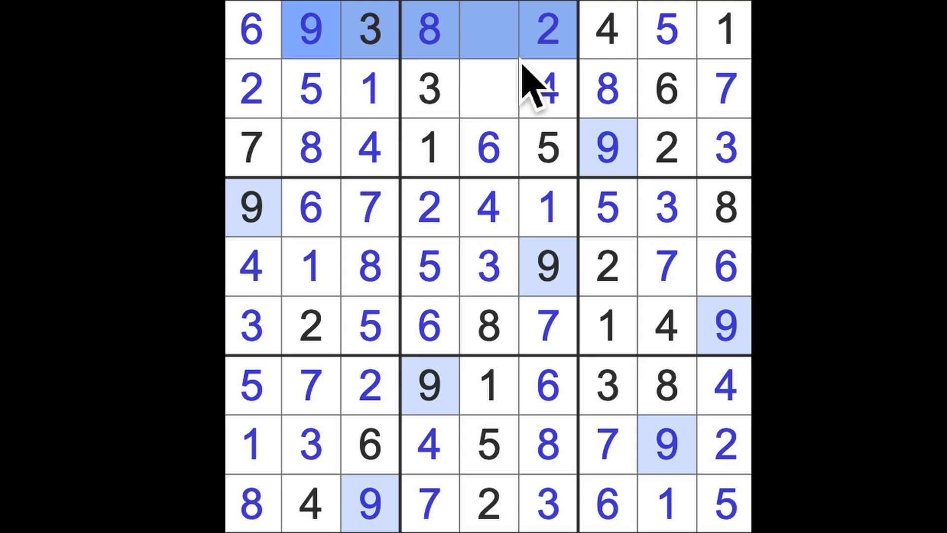
{"action": "left_click", "coordinate": [489, 89]}
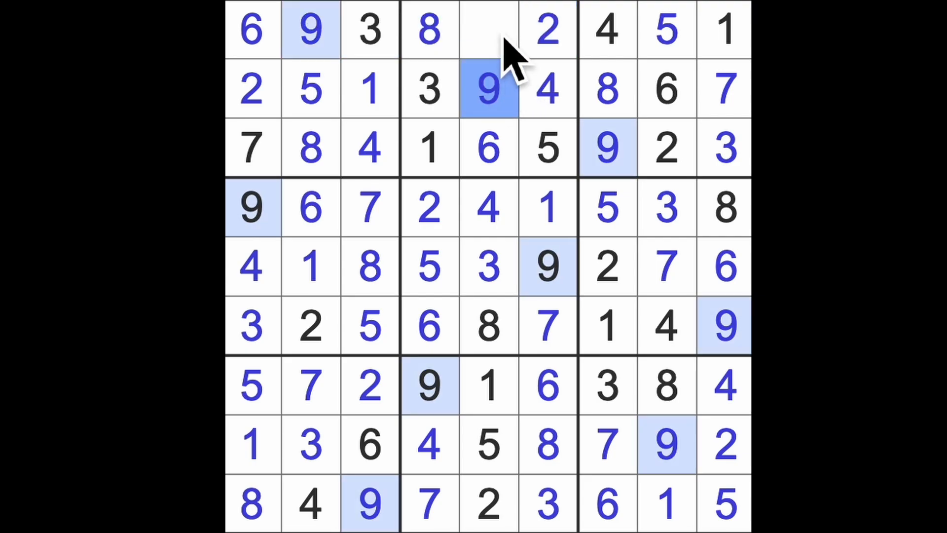